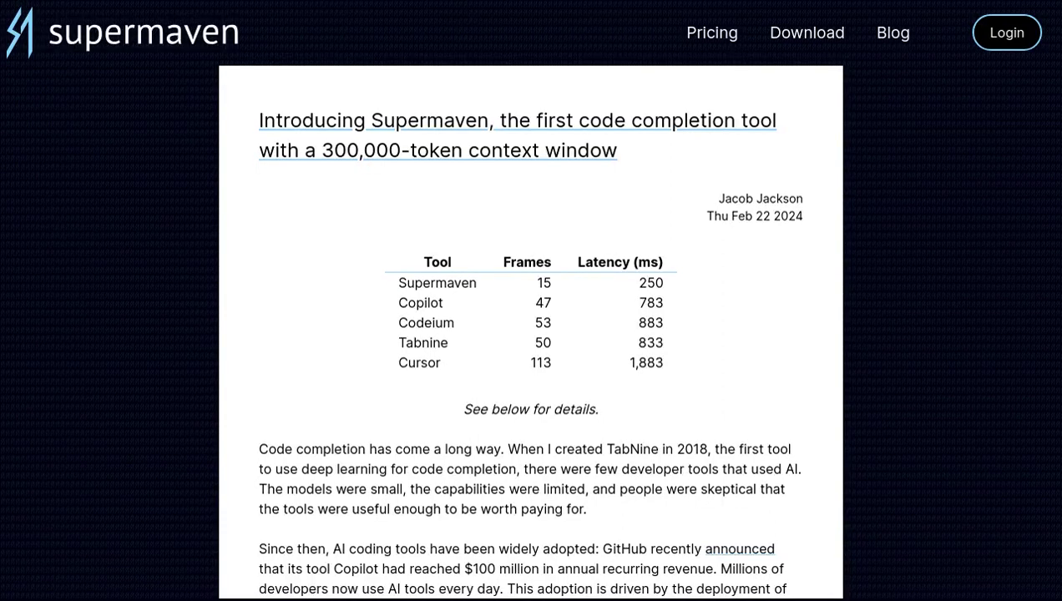
{"action": "scroll", "scroll_direction": "down", "scroll_amount": 3}
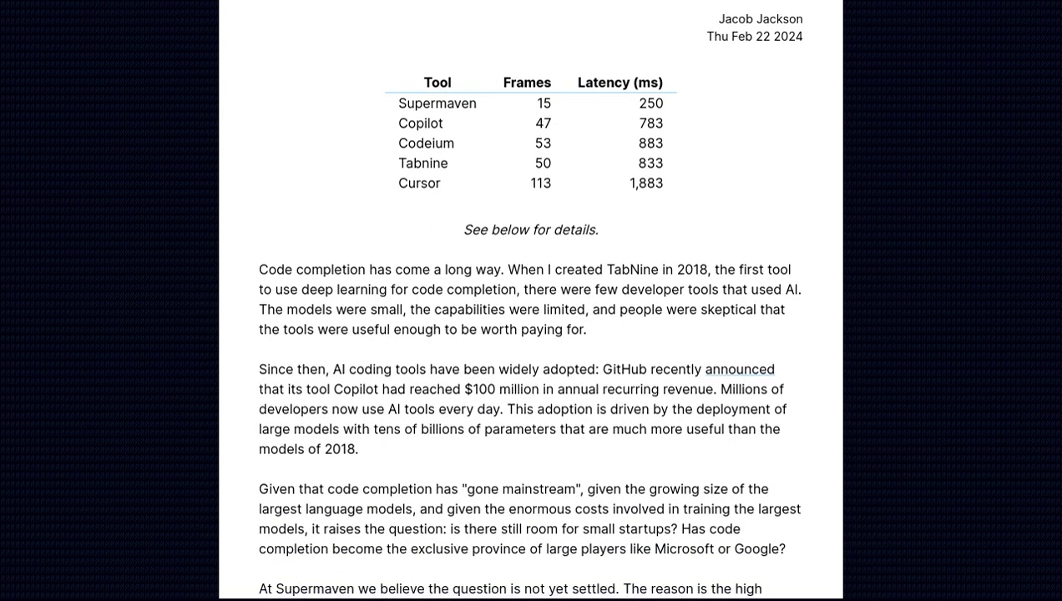
{"action": "scroll", "scroll_direction": "down", "scroll_amount": 3}
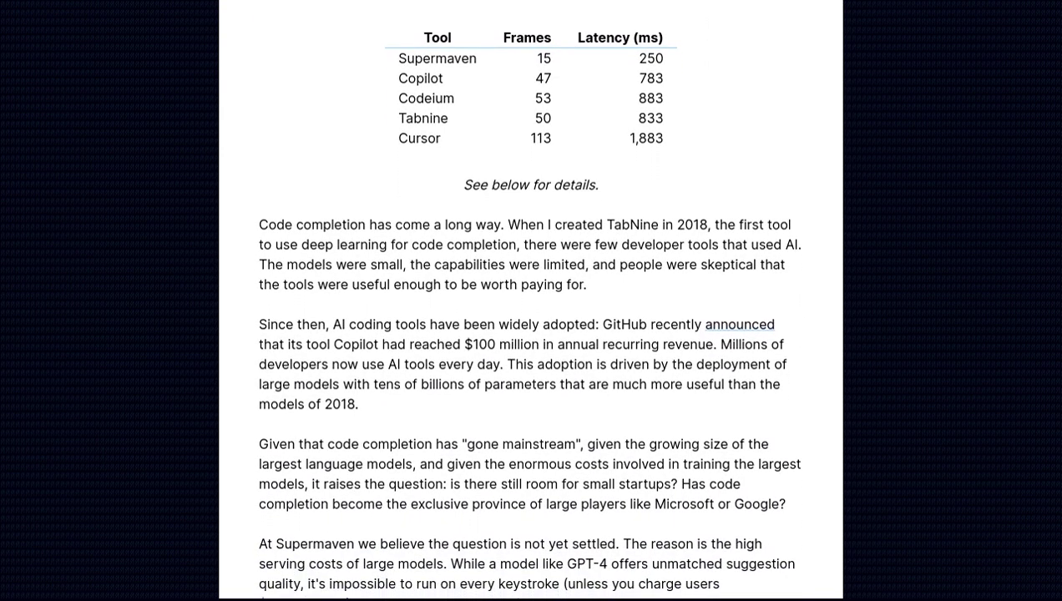
{"action": "scroll", "scroll_direction": "down", "scroll_amount": 3}
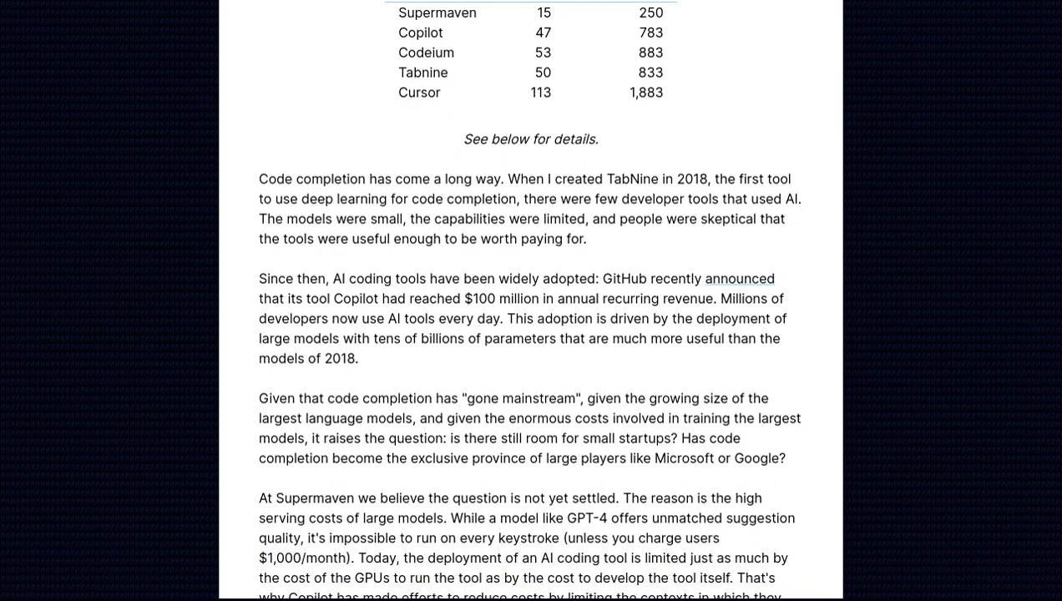
{"action": "scroll", "scroll_direction": "down", "scroll_amount": 3}
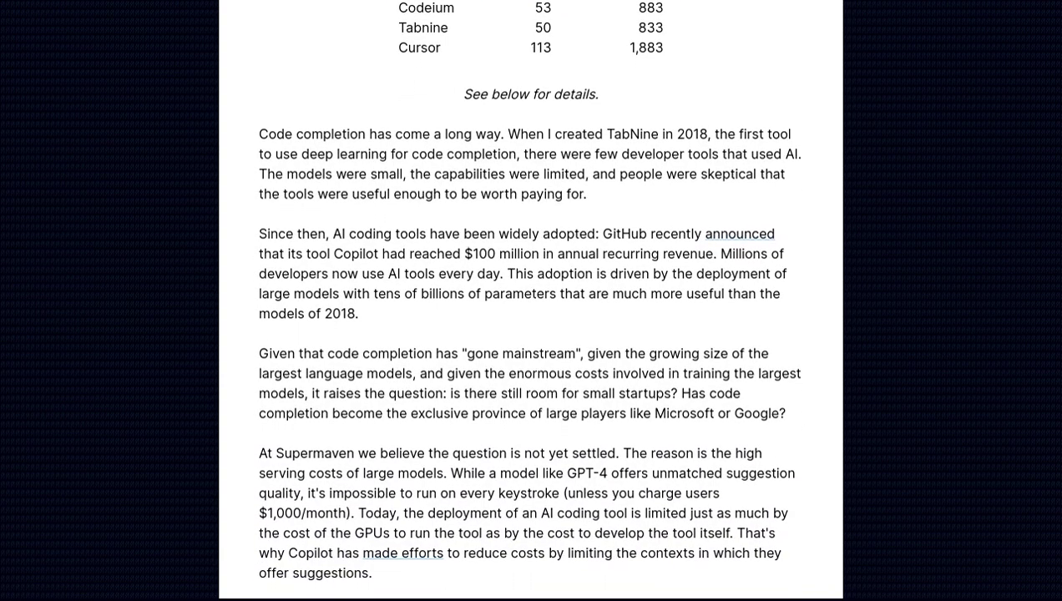
{"action": "scroll", "scroll_direction": "down", "scroll_amount": 3}
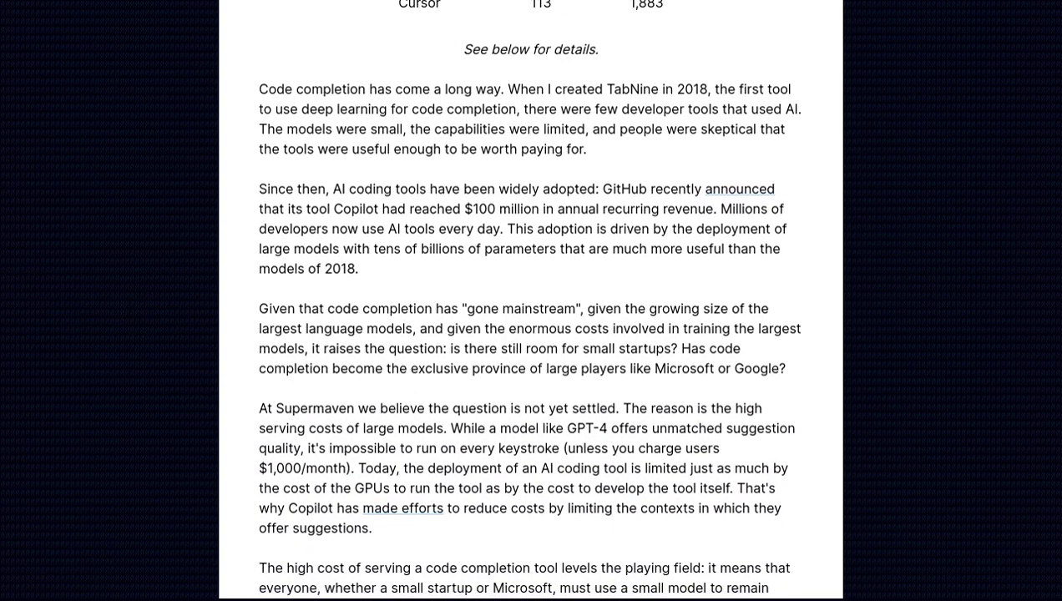
{"action": "scroll", "scroll_direction": "down", "scroll_amount": 3}
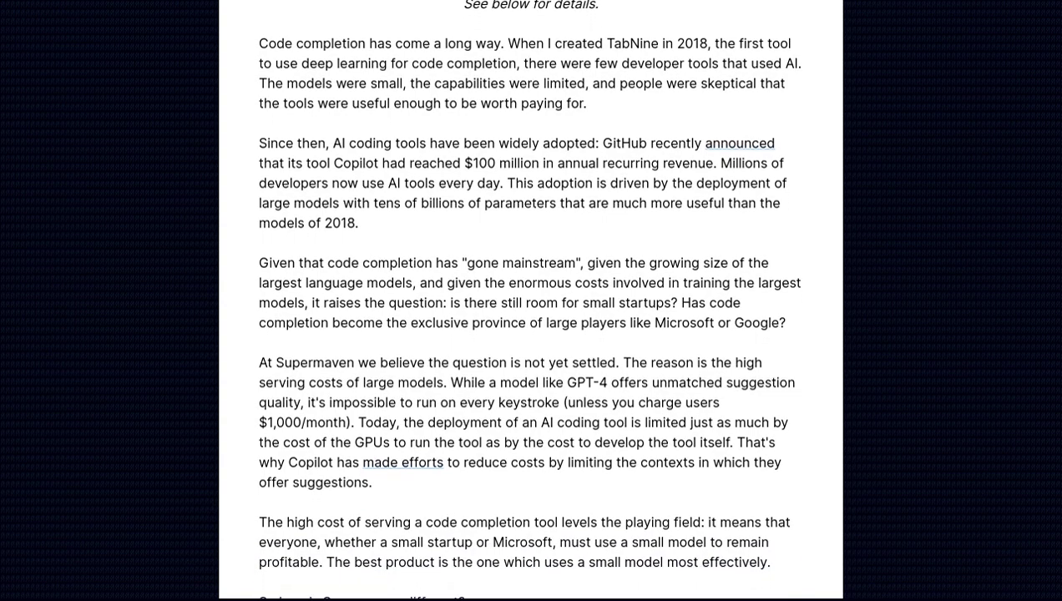
{"action": "scroll", "scroll_direction": "down", "scroll_amount": 3}
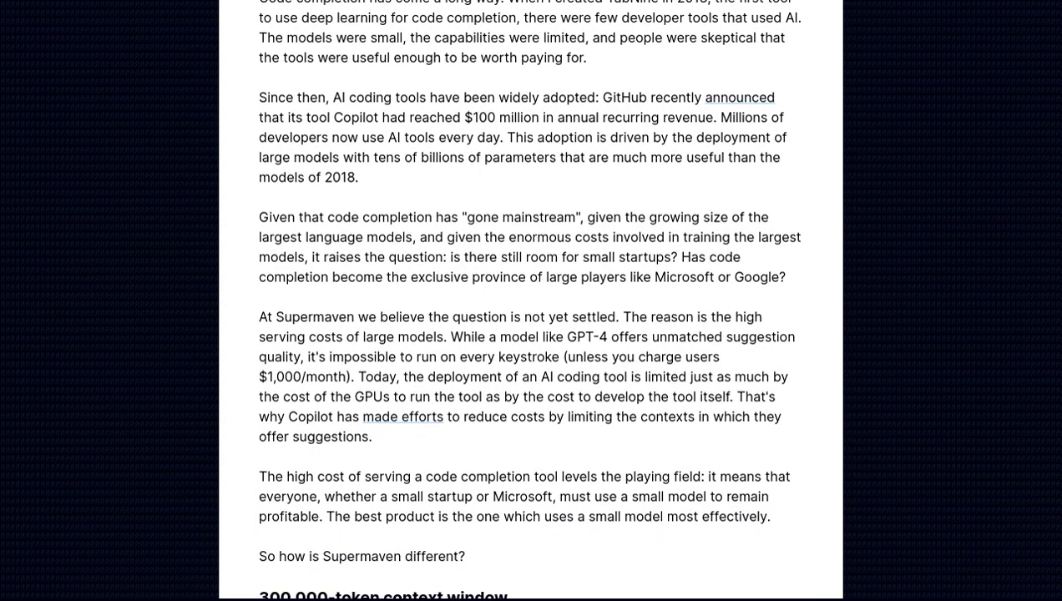
{"action": "scroll", "scroll_direction": "down", "scroll_amount": 3}
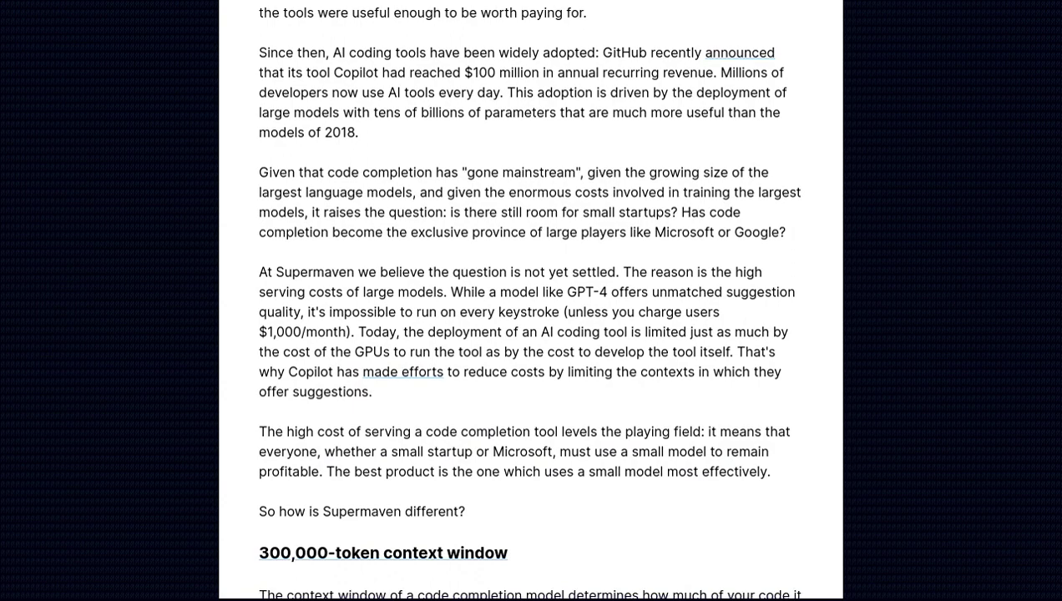
{"action": "scroll", "scroll_direction": "down", "scroll_amount": 3}
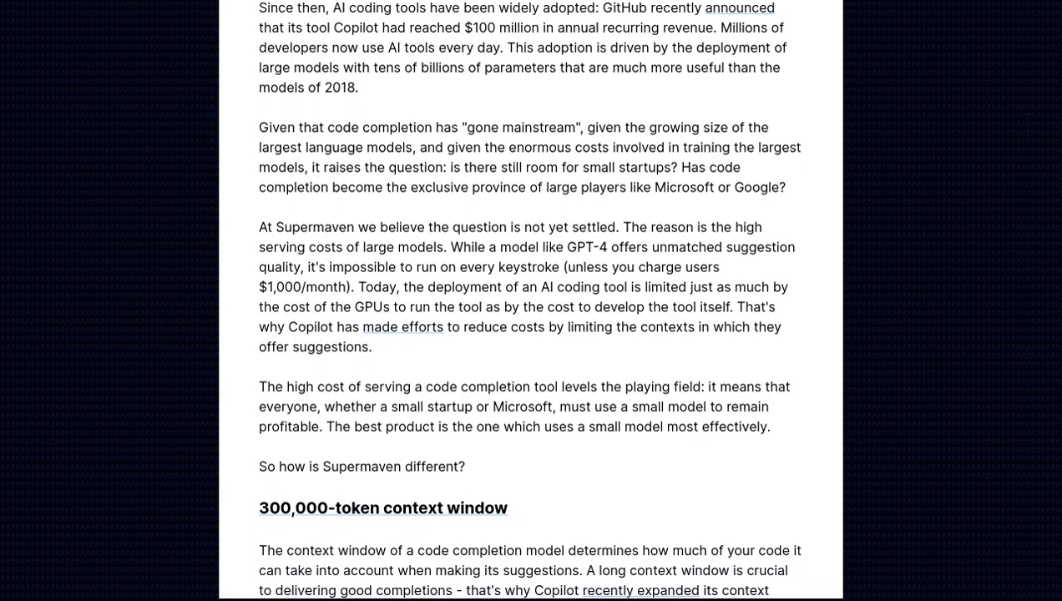
{"action": "scroll", "scroll_direction": "down", "scroll_amount": 3}
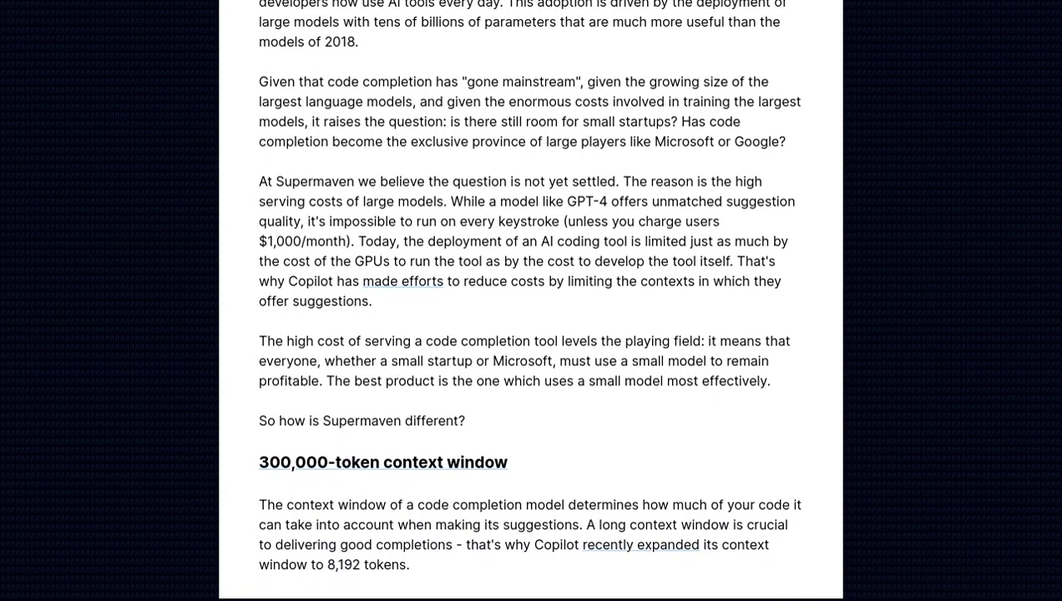
{"action": "scroll", "scroll_direction": "down", "scroll_amount": 3}
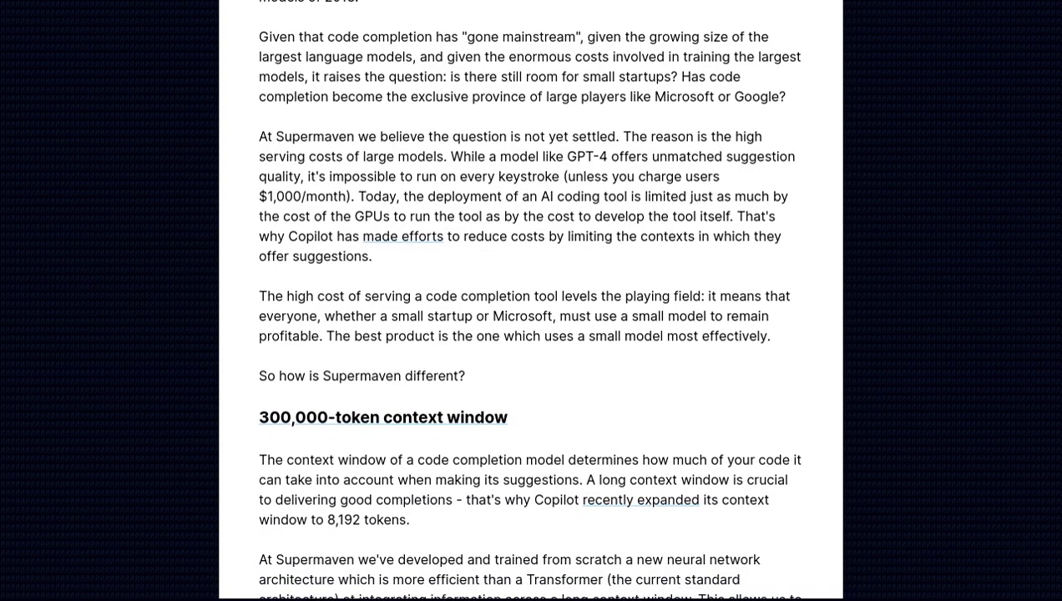
{"action": "scroll", "scroll_direction": "down", "scroll_amount": 3}
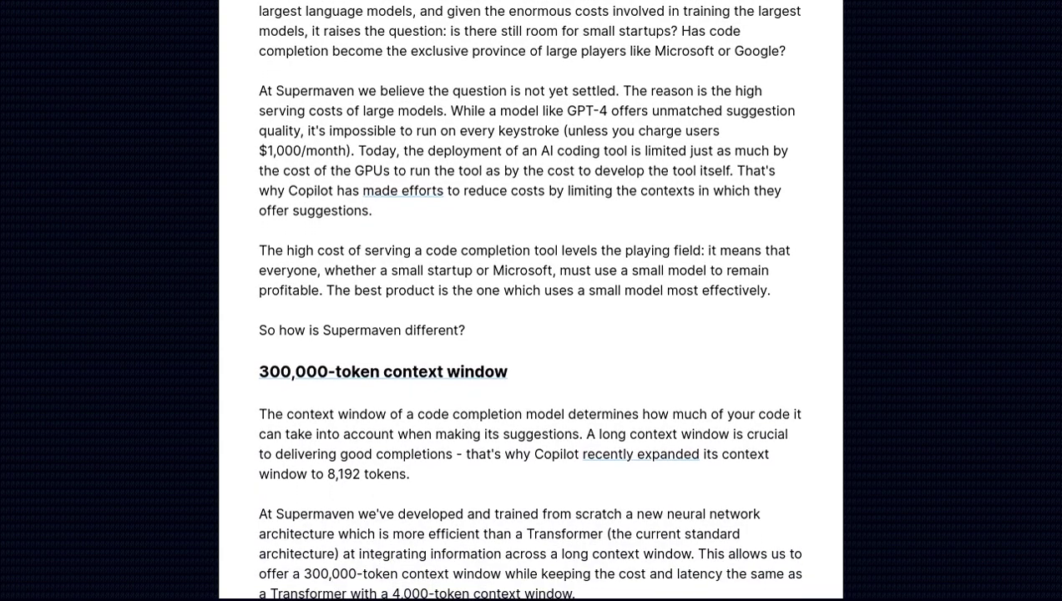
{"action": "scroll", "scroll_direction": "down", "scroll_amount": 3}
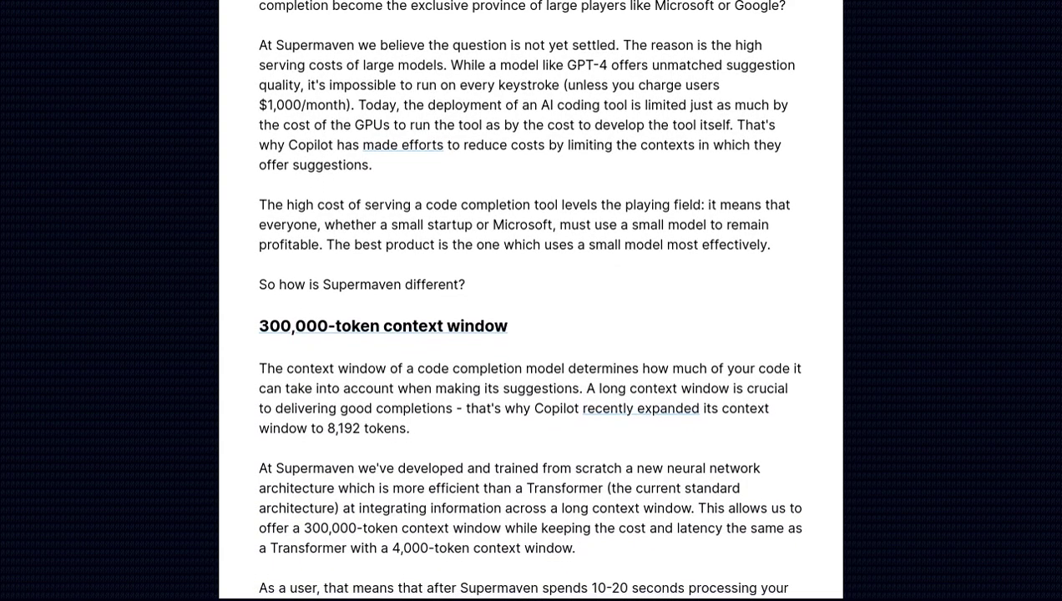
{"action": "scroll", "scroll_direction": "down", "scroll_amount": 3}
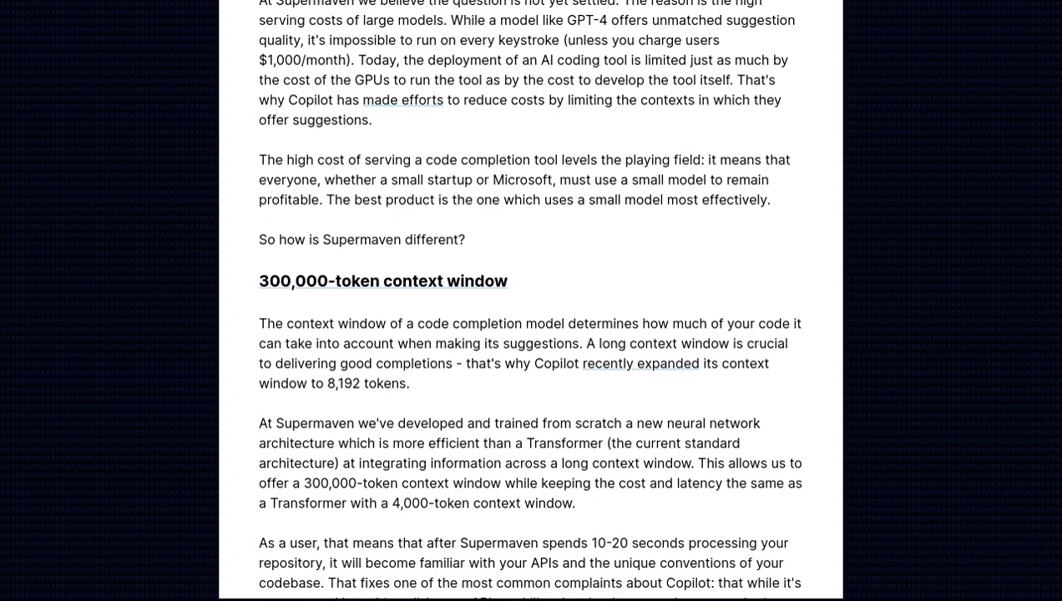
{"action": "scroll", "scroll_direction": "down", "scroll_amount": 3}
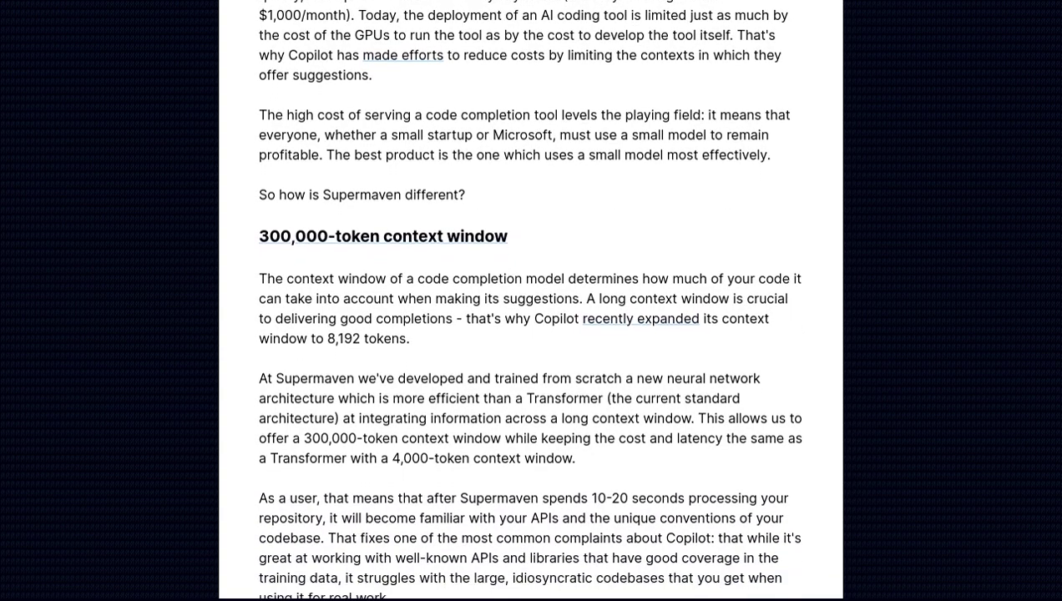
{"action": "scroll", "scroll_direction": "down", "scroll_amount": 3}
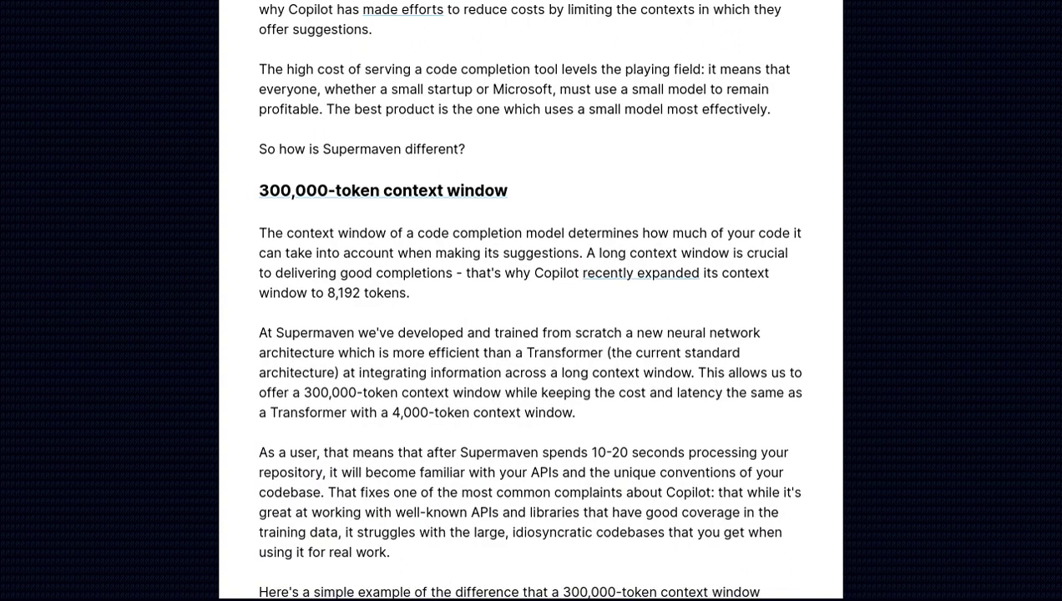
{"action": "scroll", "scroll_direction": "down", "scroll_amount": 3}
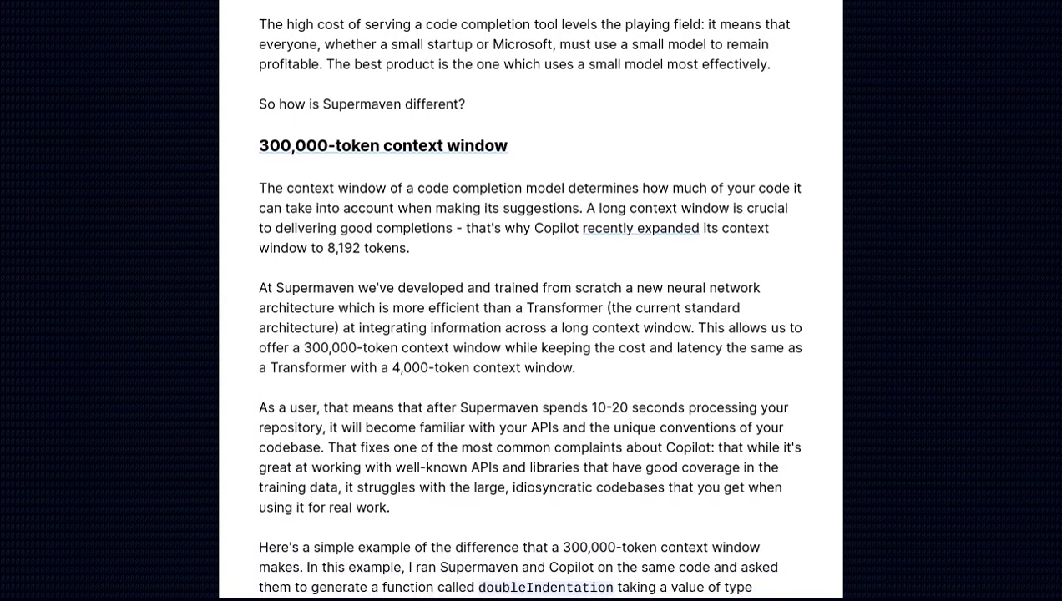
{"action": "scroll", "scroll_direction": "down", "scroll_amount": 3}
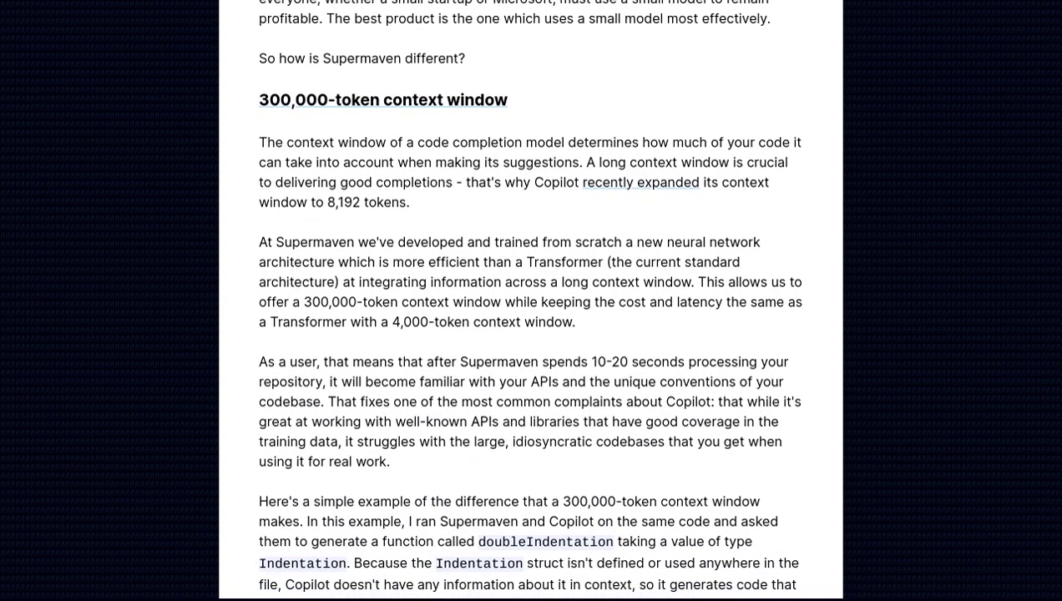
{"action": "scroll", "scroll_direction": "down", "scroll_amount": 3}
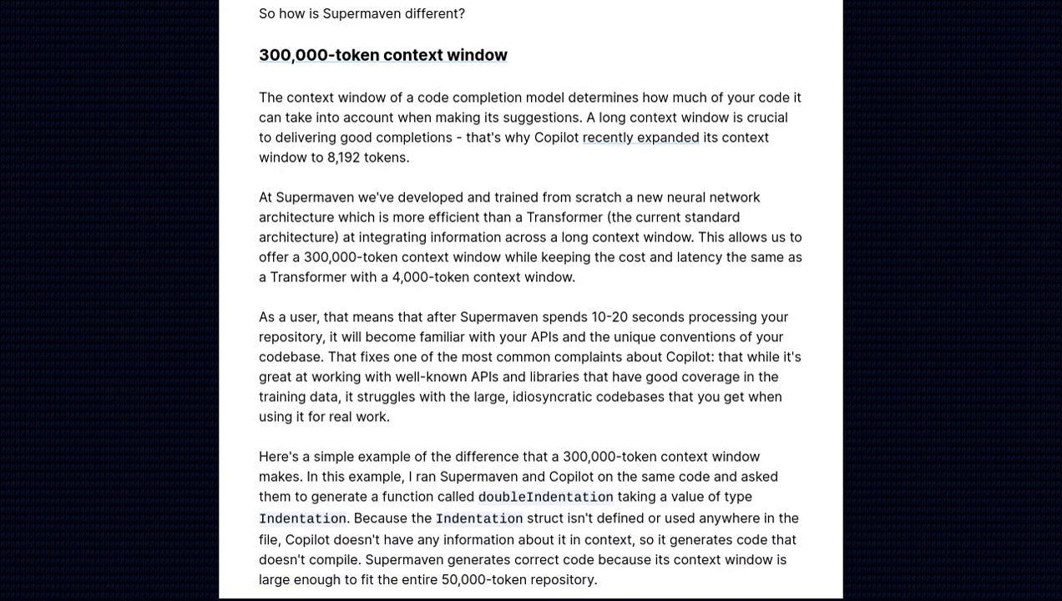
{"action": "scroll", "scroll_direction": "down", "scroll_amount": 3}
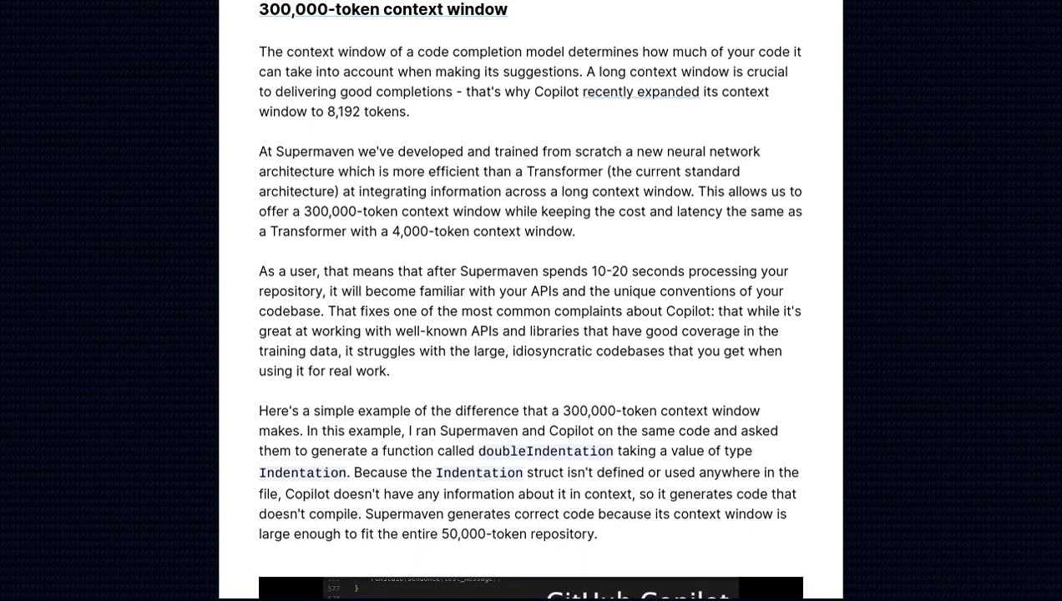
{"action": "scroll", "scroll_direction": "down", "scroll_amount": 3}
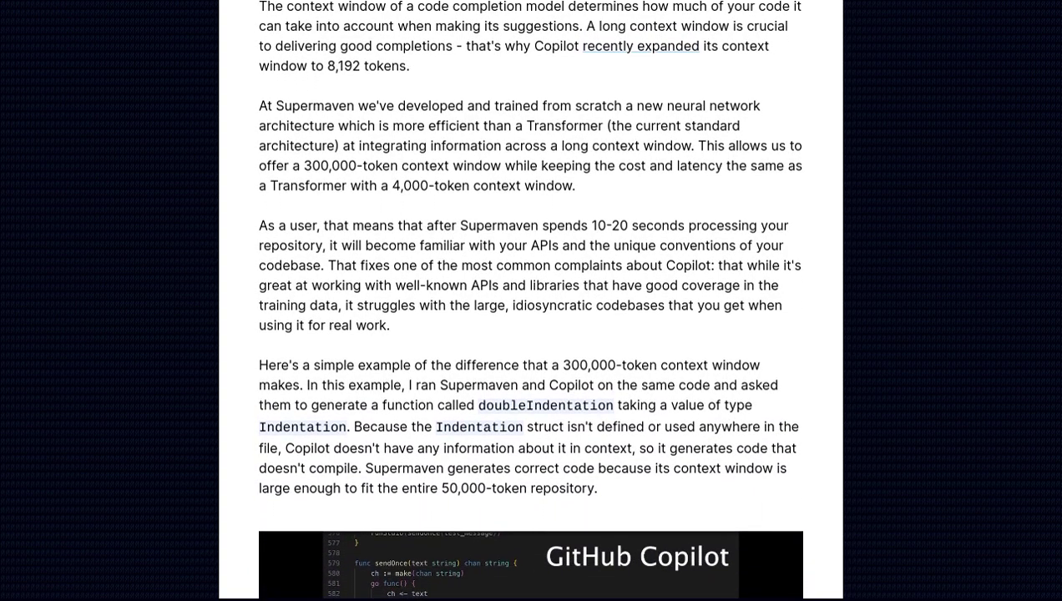
{"action": "scroll", "scroll_direction": "down", "scroll_amount": 3}
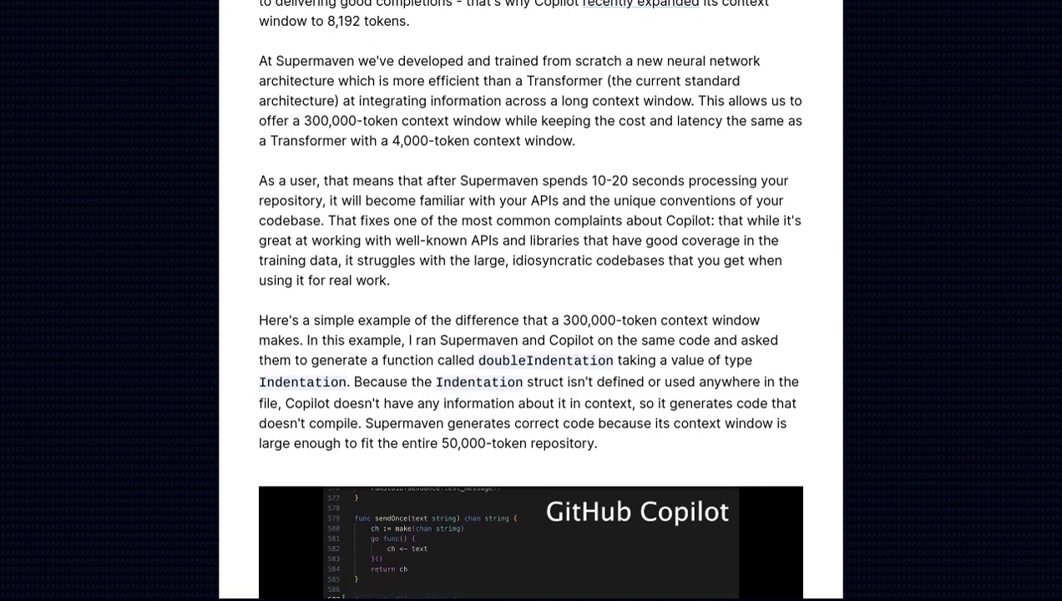
{"action": "scroll", "scroll_direction": "down", "scroll_amount": 3}
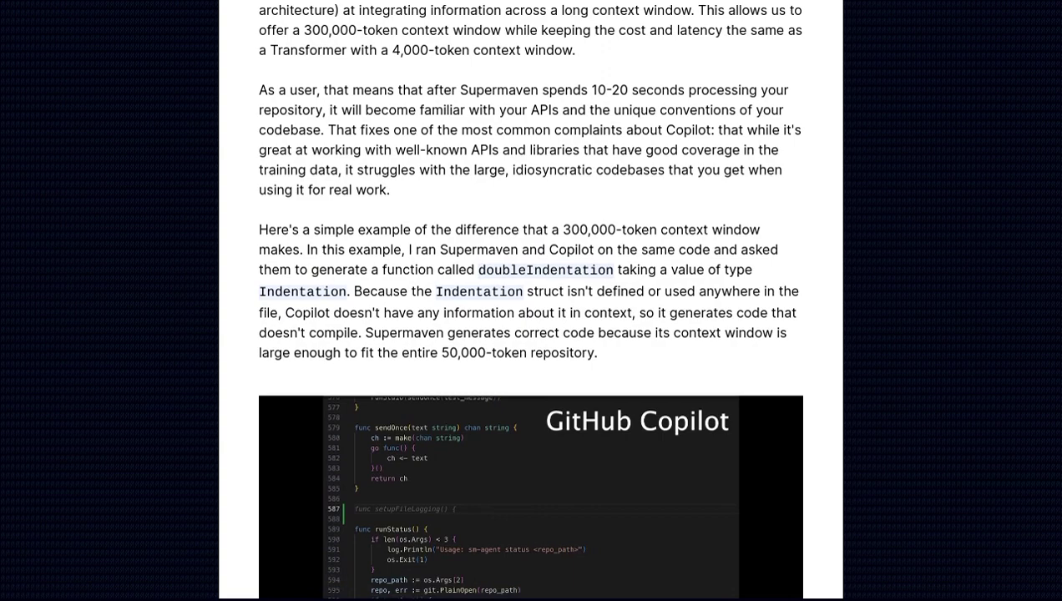
{"action": "scroll", "scroll_direction": "down", "scroll_amount": 3}
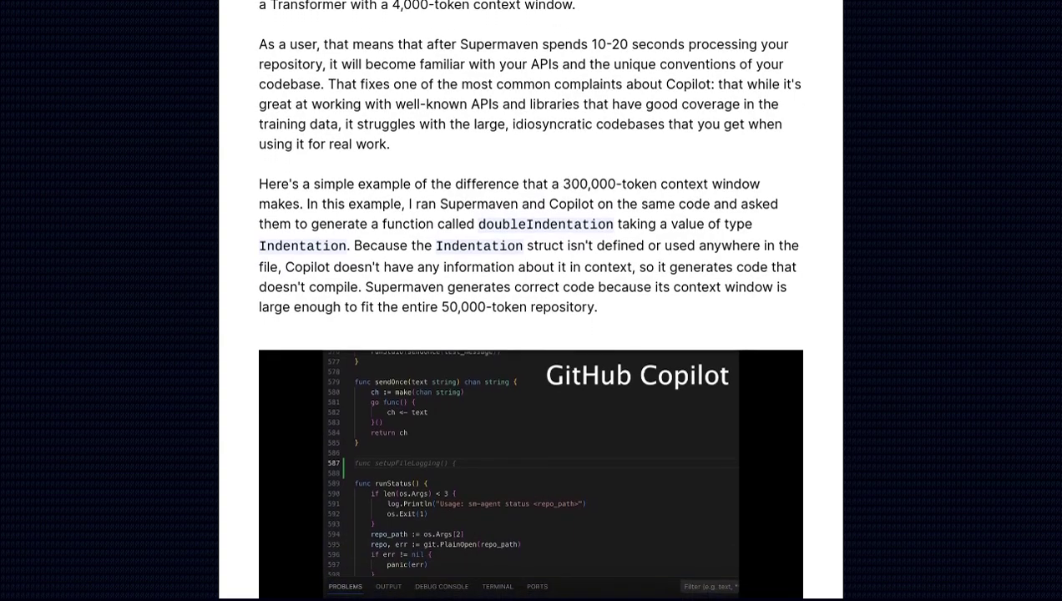
{"action": "scroll", "scroll_direction": "down", "scroll_amount": 3}
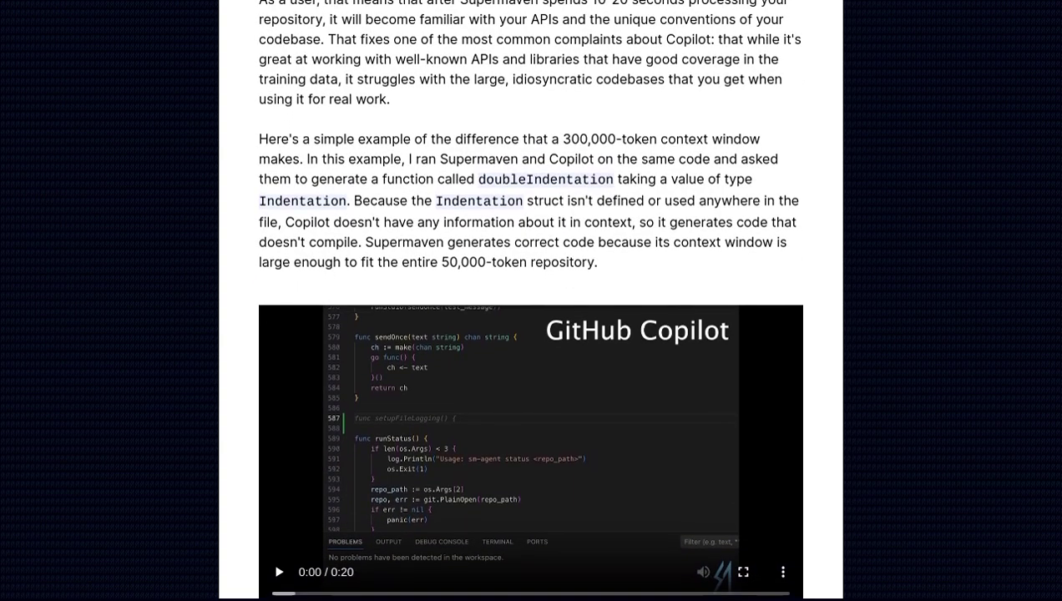
{"action": "scroll", "scroll_direction": "down", "scroll_amount": 3}
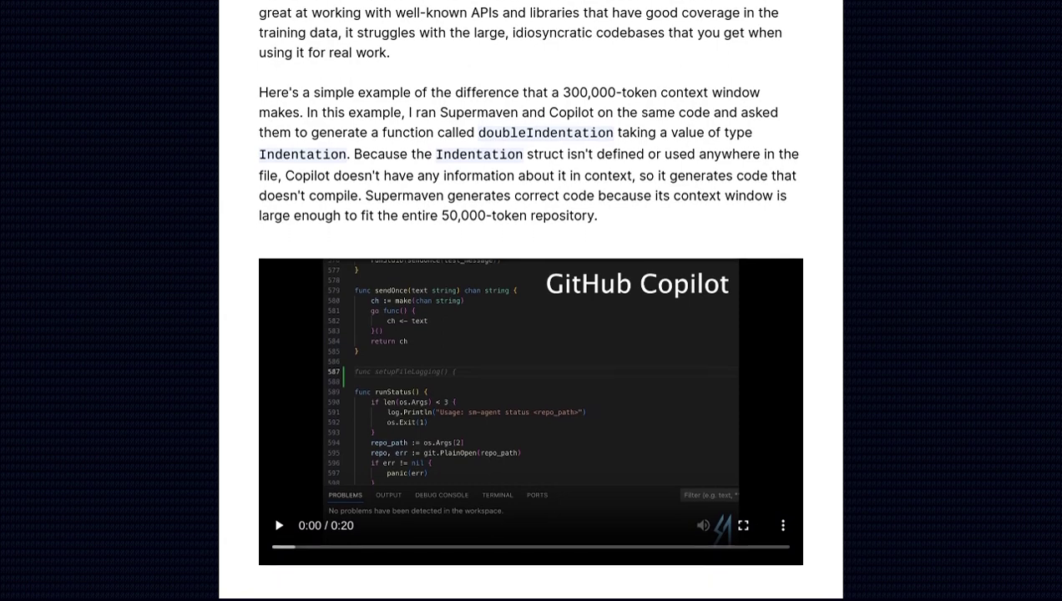
{"action": "scroll", "scroll_direction": "down", "scroll_amount": 3}
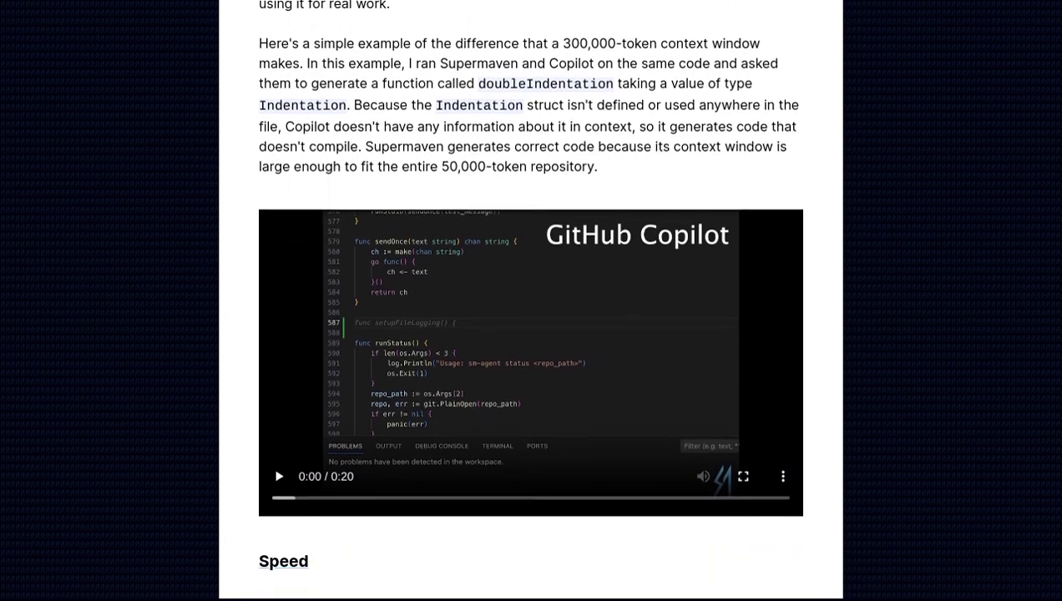
{"action": "scroll", "scroll_direction": "down", "scroll_amount": 3}
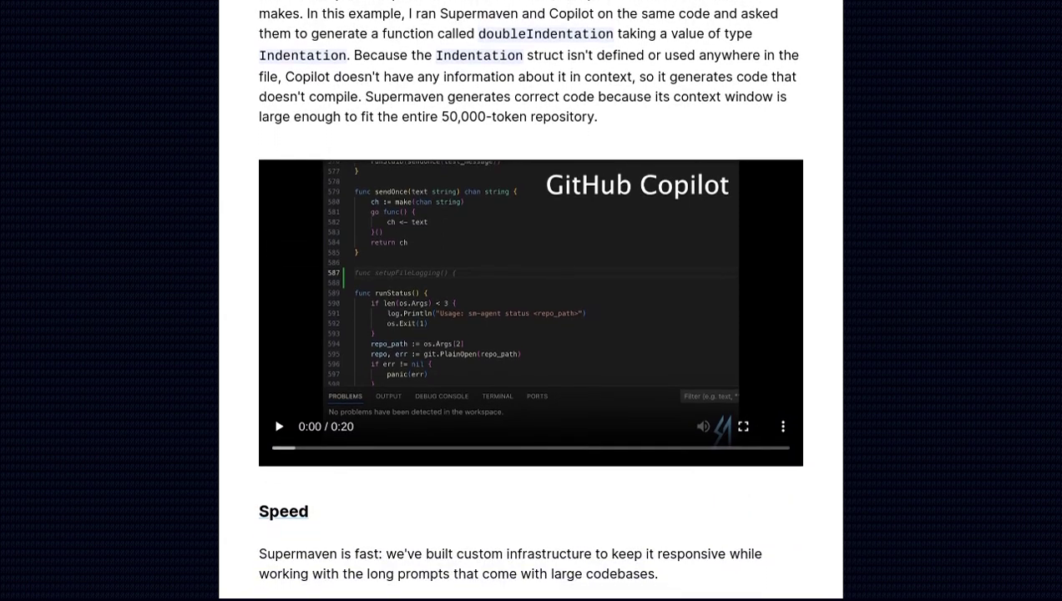
{"action": "scroll", "scroll_direction": "down", "scroll_amount": 3}
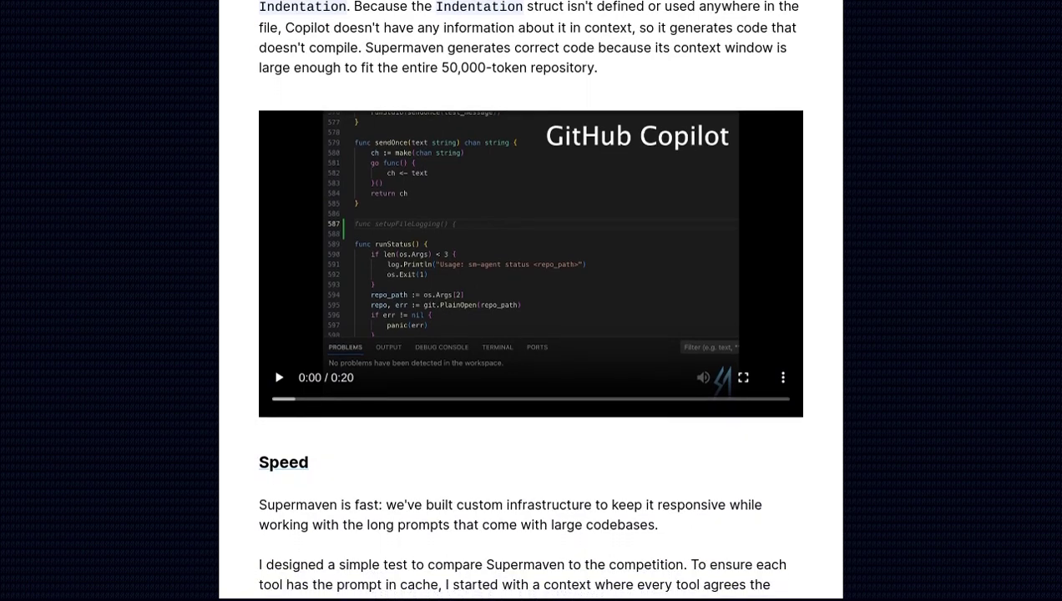
{"action": "scroll", "scroll_direction": "down", "scroll_amount": 3}
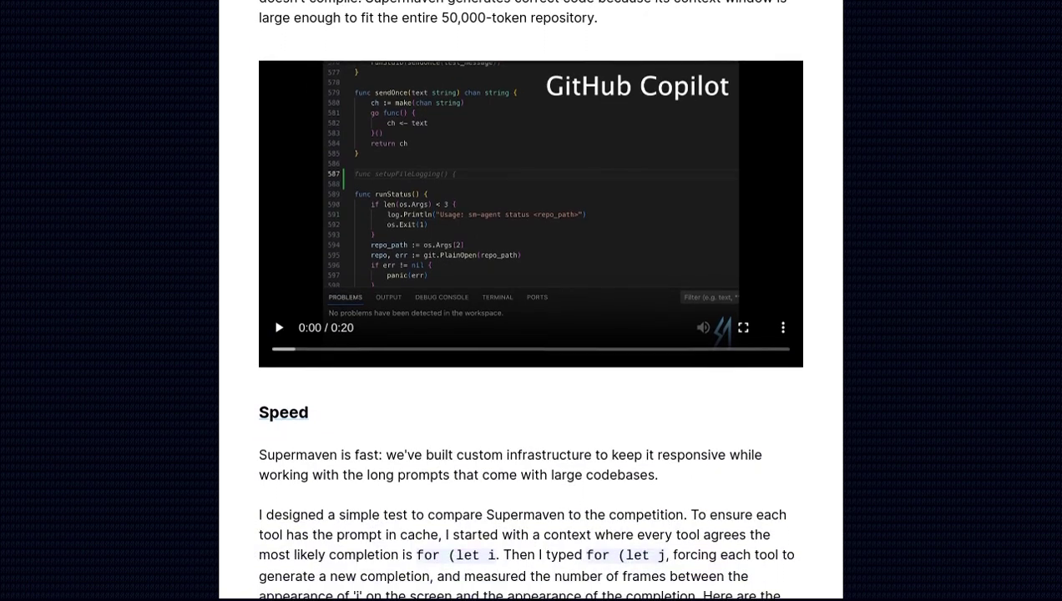
{"action": "scroll", "scroll_direction": "down", "scroll_amount": 3}
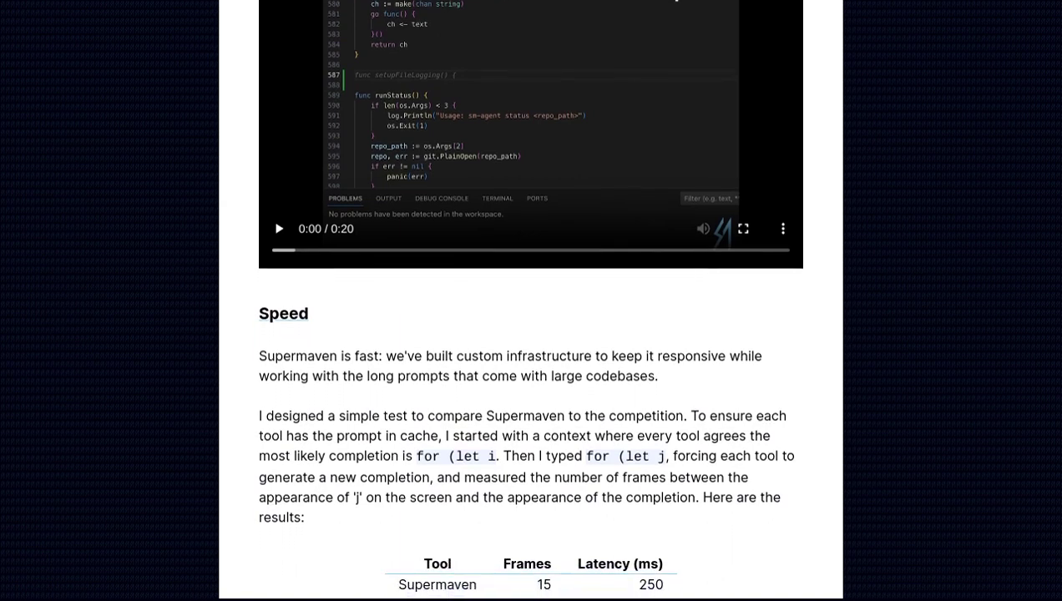
{"action": "scroll", "scroll_direction": "down", "scroll_amount": 3}
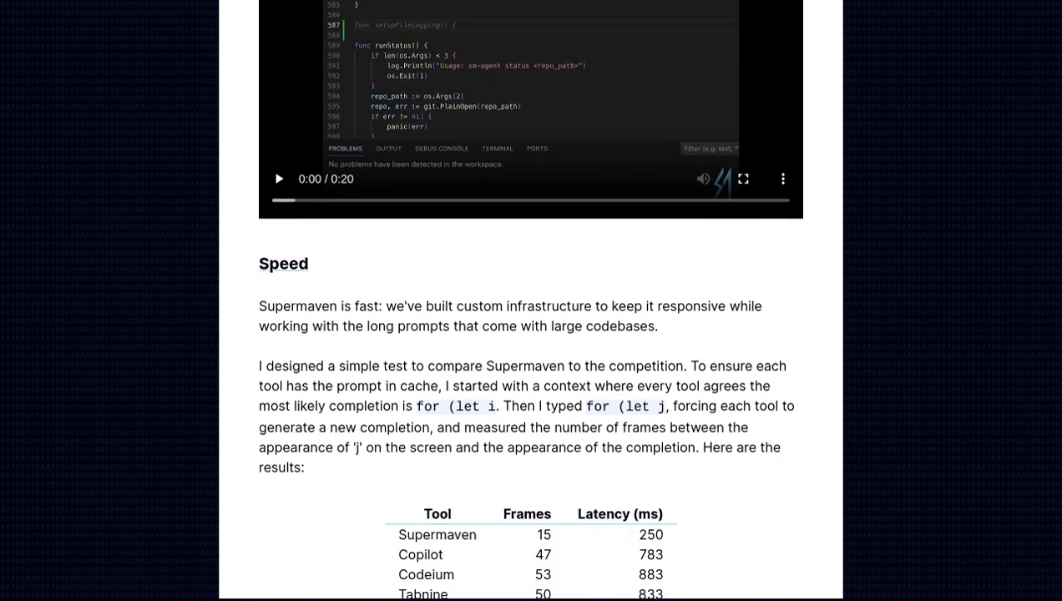
{"action": "scroll", "scroll_direction": "down", "scroll_amount": 3}
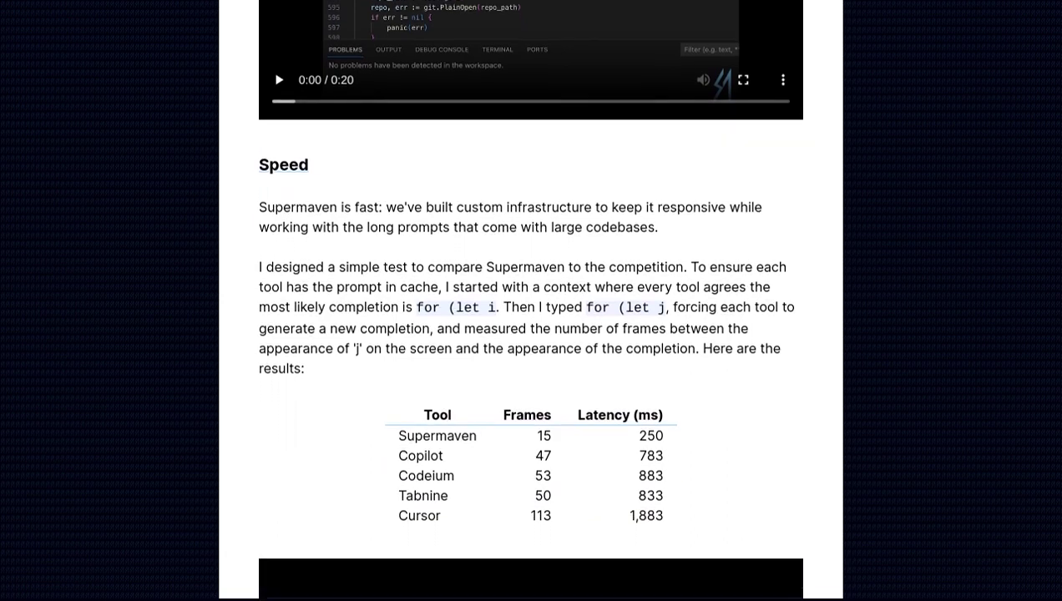
{"action": "scroll", "scroll_direction": "down", "scroll_amount": 3}
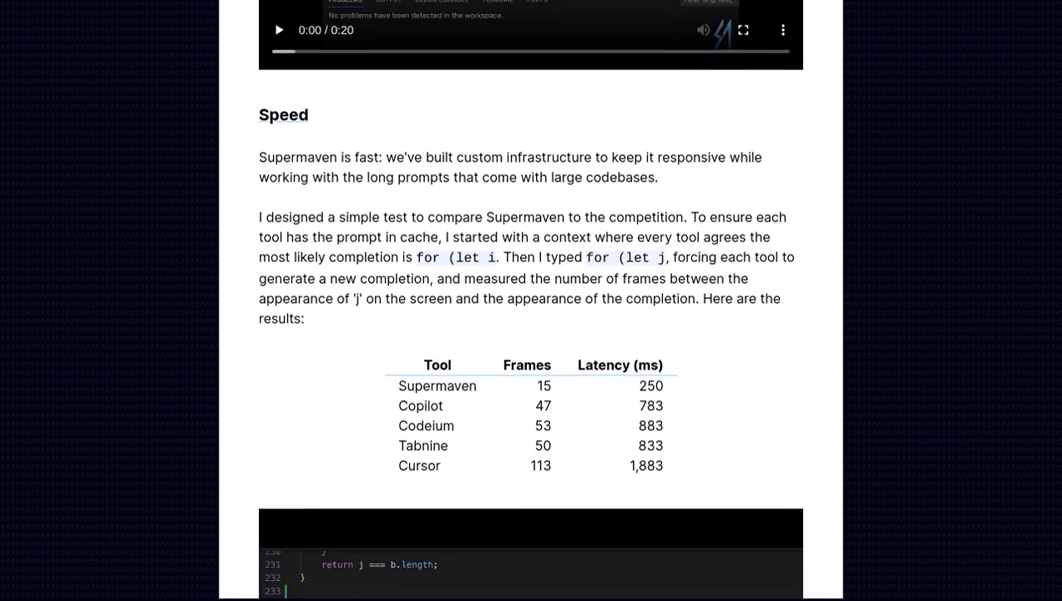
{"action": "scroll", "scroll_direction": "down", "scroll_amount": 3}
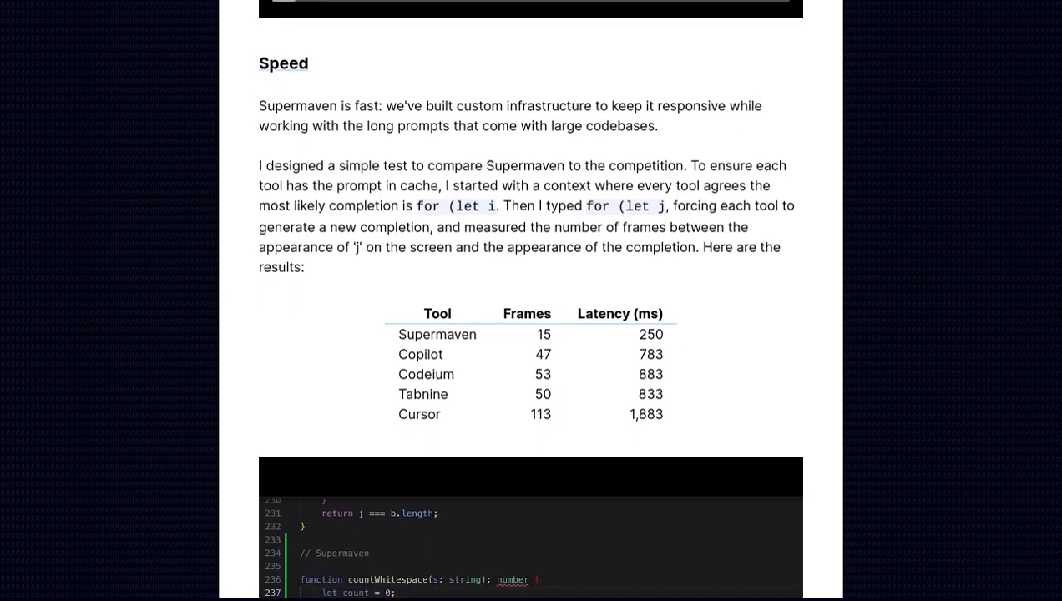
{"action": "scroll", "scroll_direction": "down", "scroll_amount": 3}
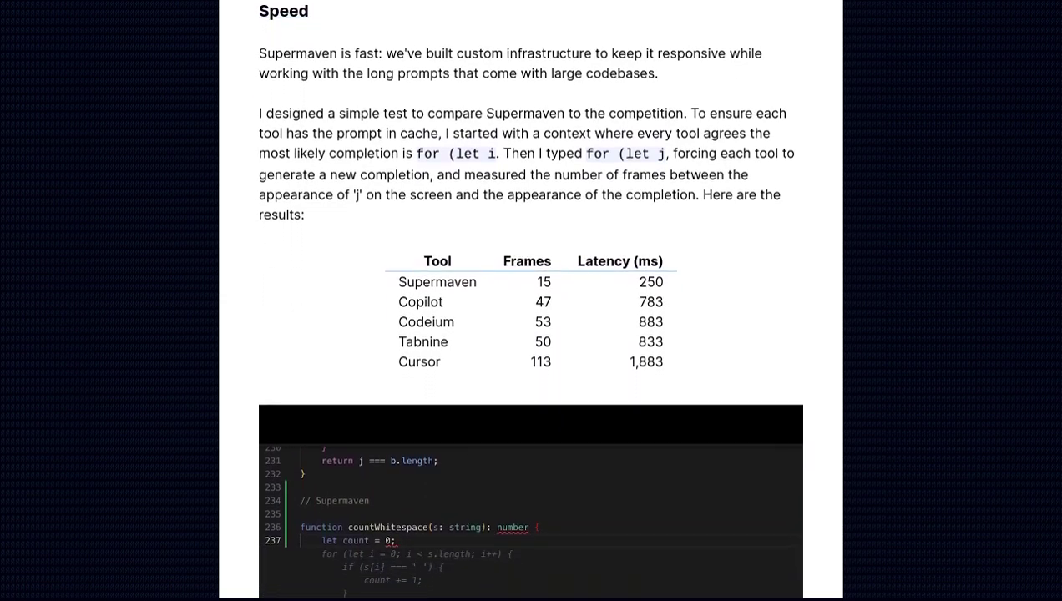
{"action": "scroll", "scroll_direction": "down", "scroll_amount": 3}
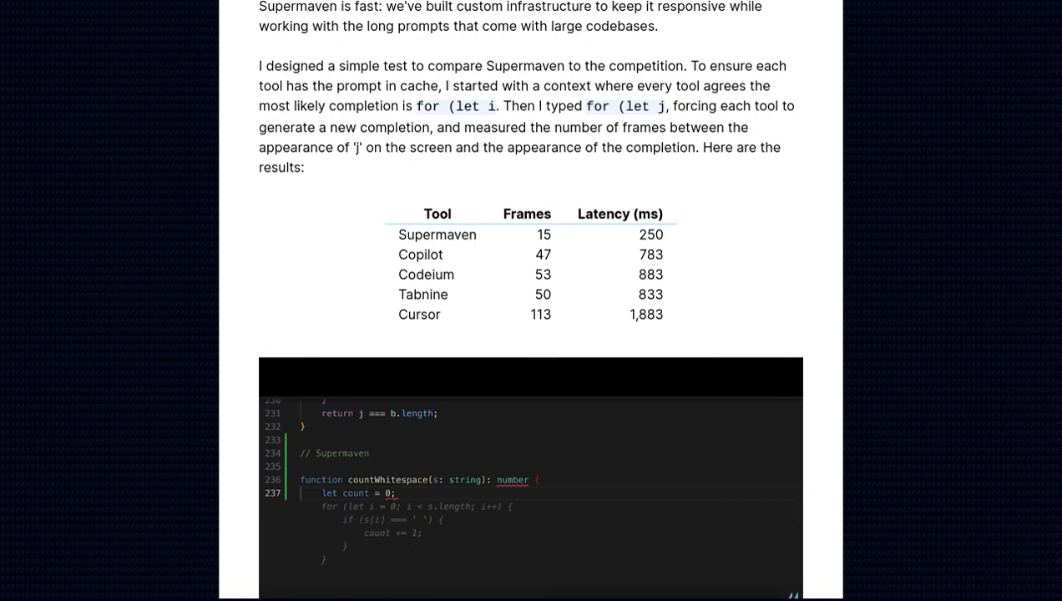
{"action": "scroll", "scroll_direction": "down", "scroll_amount": 3}
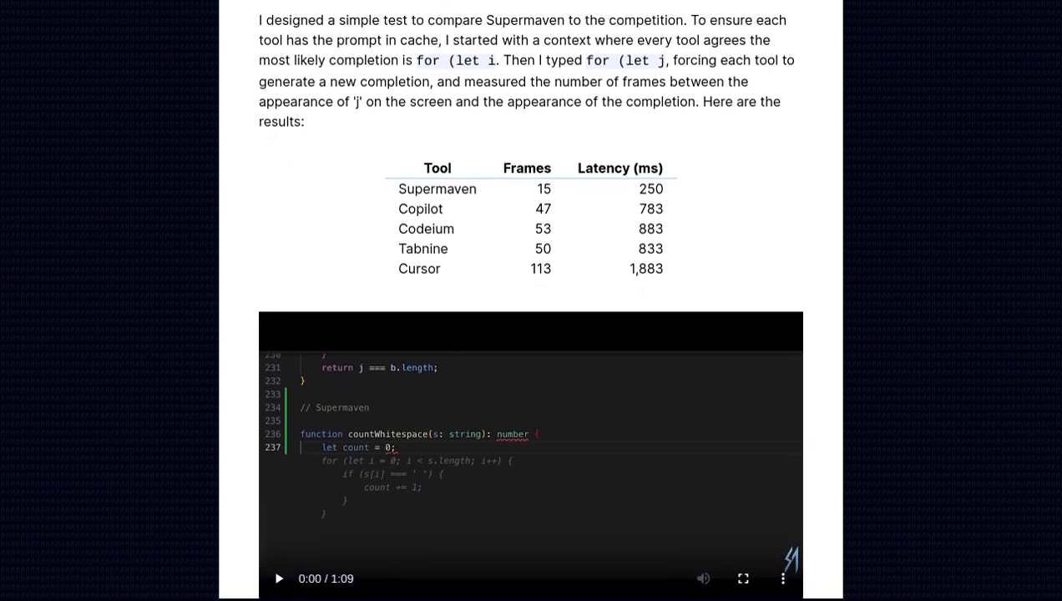
{"action": "scroll", "scroll_direction": "down", "scroll_amount": 3}
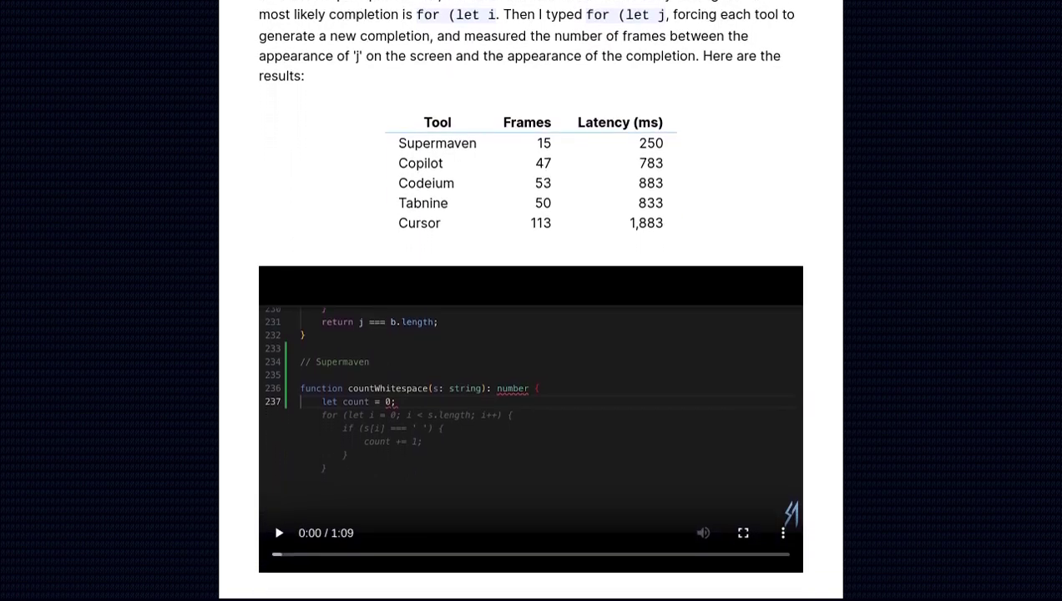
{"action": "scroll", "scroll_direction": "down", "scroll_amount": 3}
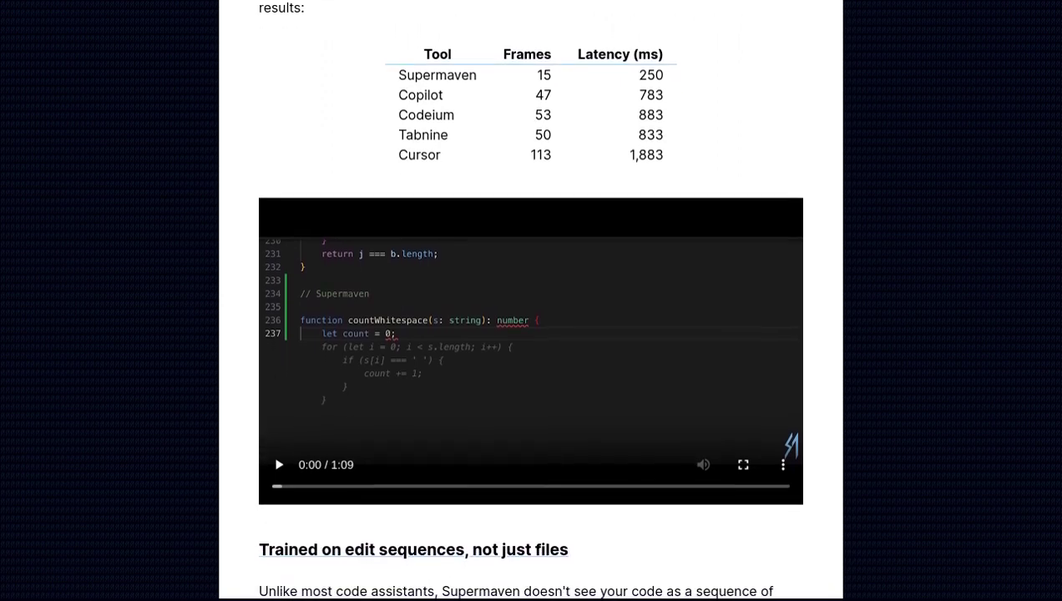
{"action": "scroll", "scroll_direction": "down", "scroll_amount": 3}
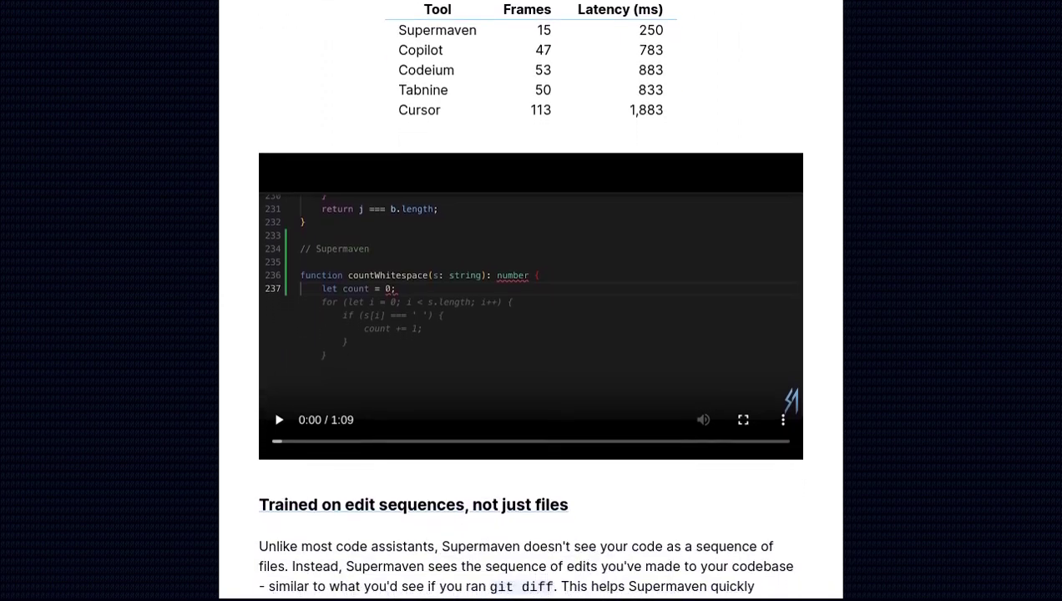
{"action": "scroll", "scroll_direction": "down", "scroll_amount": 3}
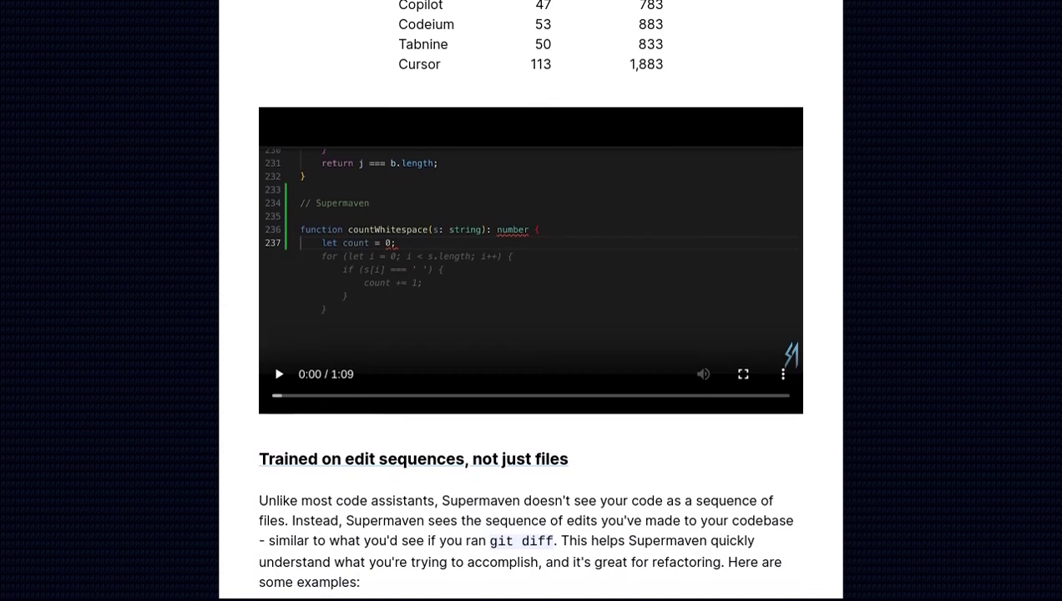
{"action": "scroll", "scroll_direction": "down", "scroll_amount": 3}
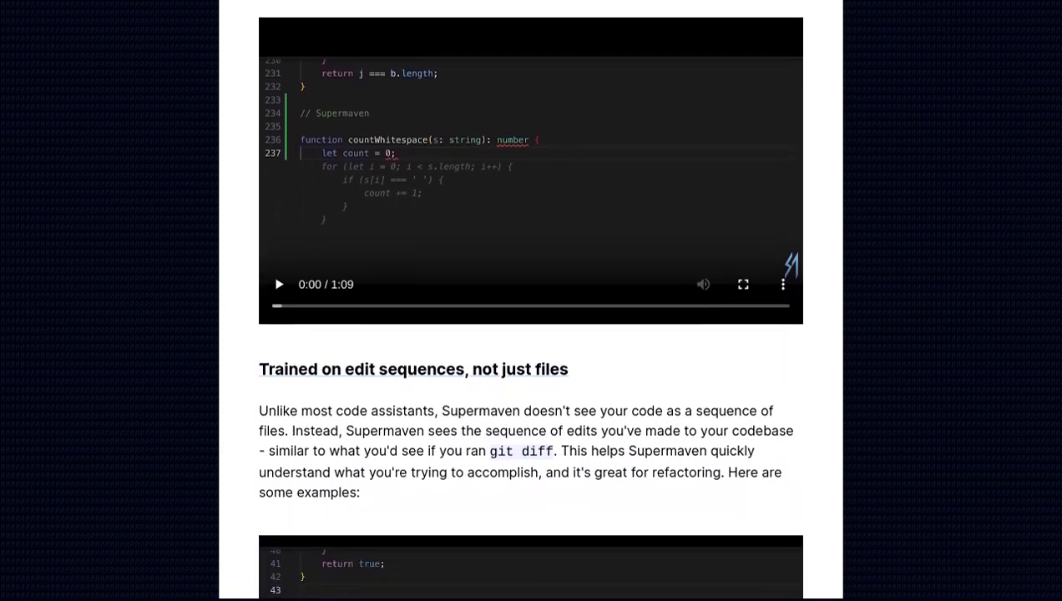
{"action": "scroll", "scroll_direction": "down", "scroll_amount": 3}
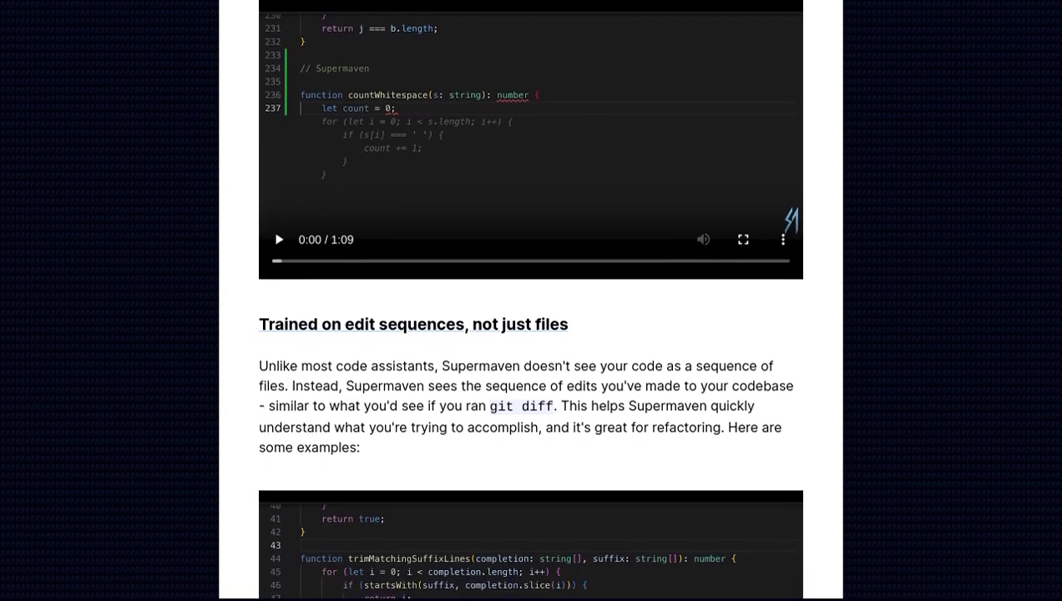
{"action": "scroll", "scroll_direction": "down", "scroll_amount": 3}
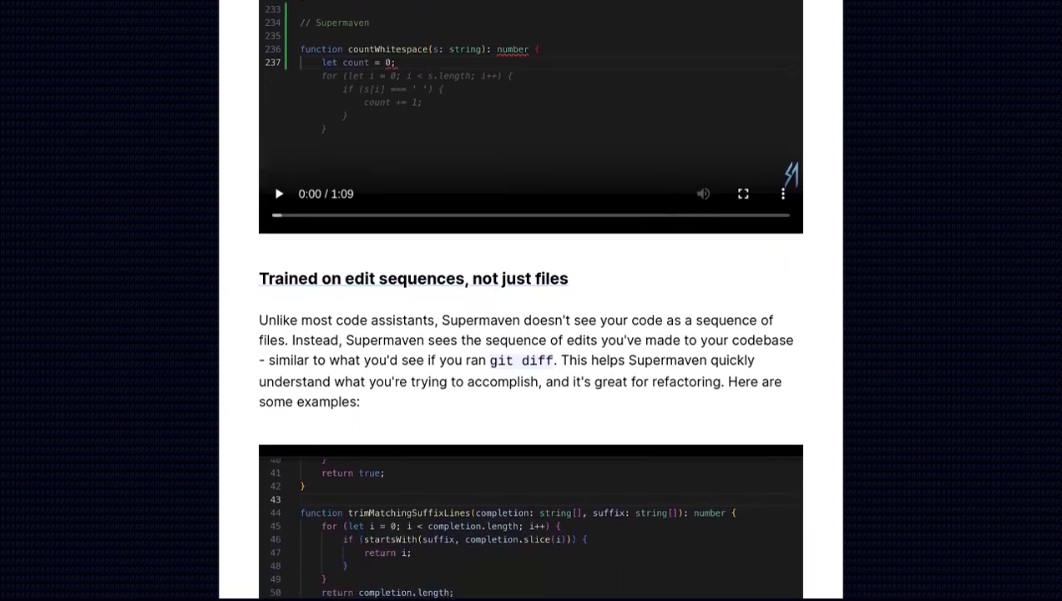
{"action": "scroll", "scroll_direction": "down", "scroll_amount": 3}
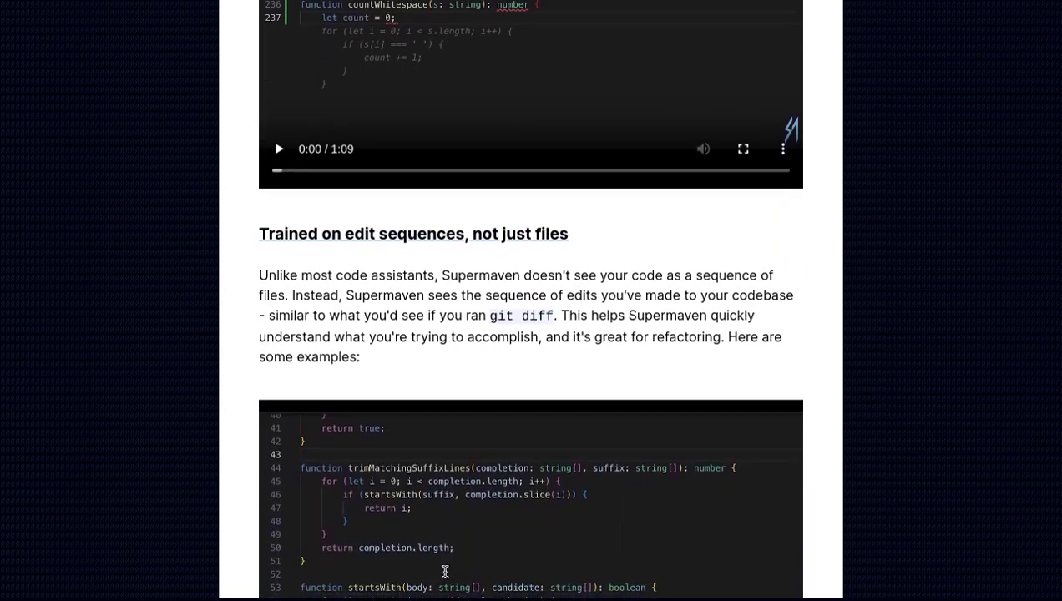
{"action": "scroll", "scroll_direction": "down", "scroll_amount": 3}
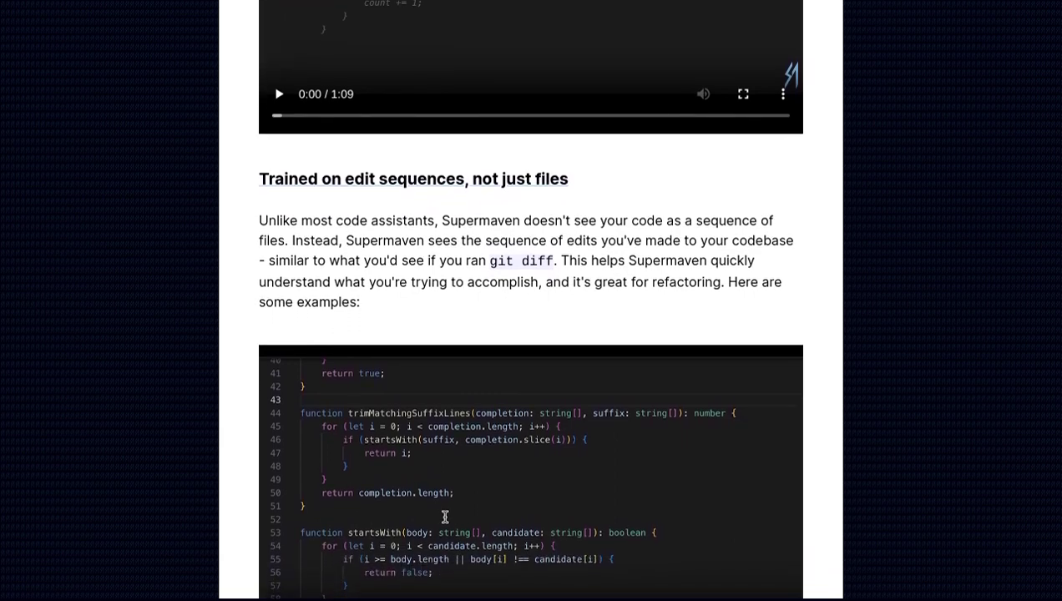
{"action": "scroll", "scroll_direction": "down", "scroll_amount": 3}
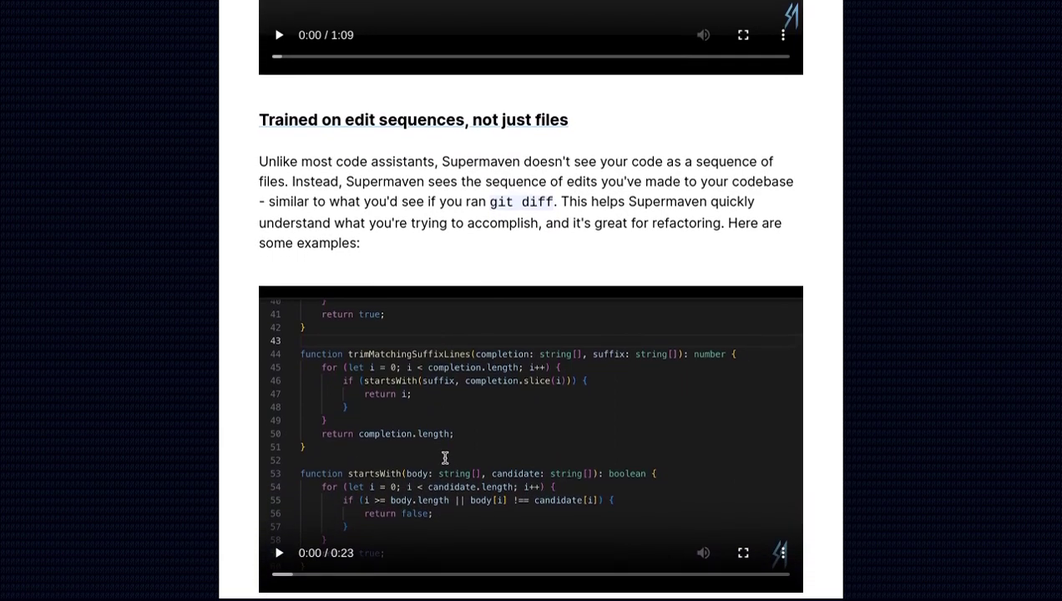
{"action": "scroll", "scroll_direction": "down", "scroll_amount": 3}
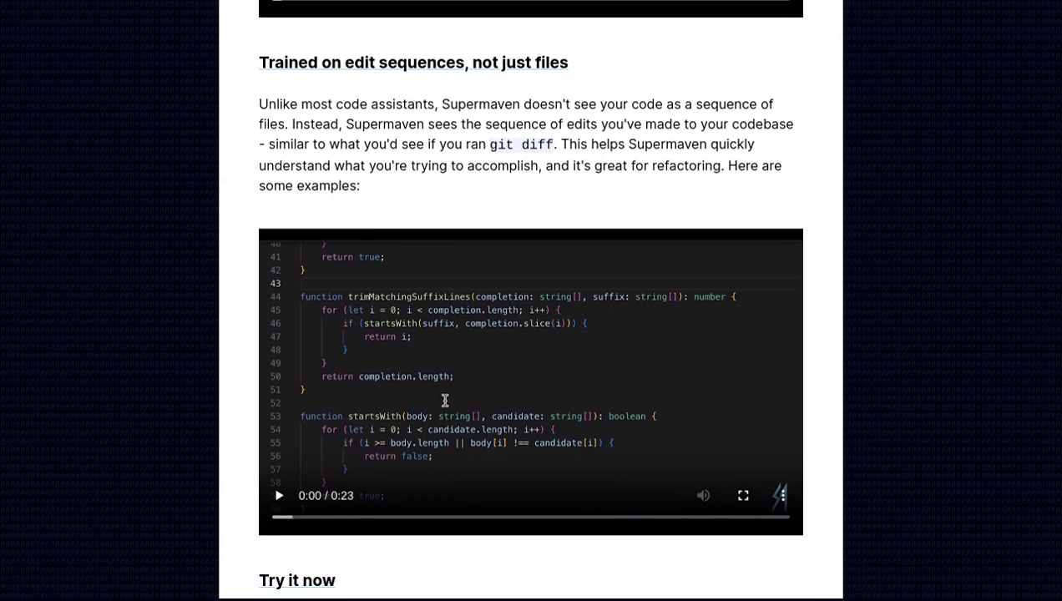
{"action": "scroll", "scroll_direction": "down", "scroll_amount": 3}
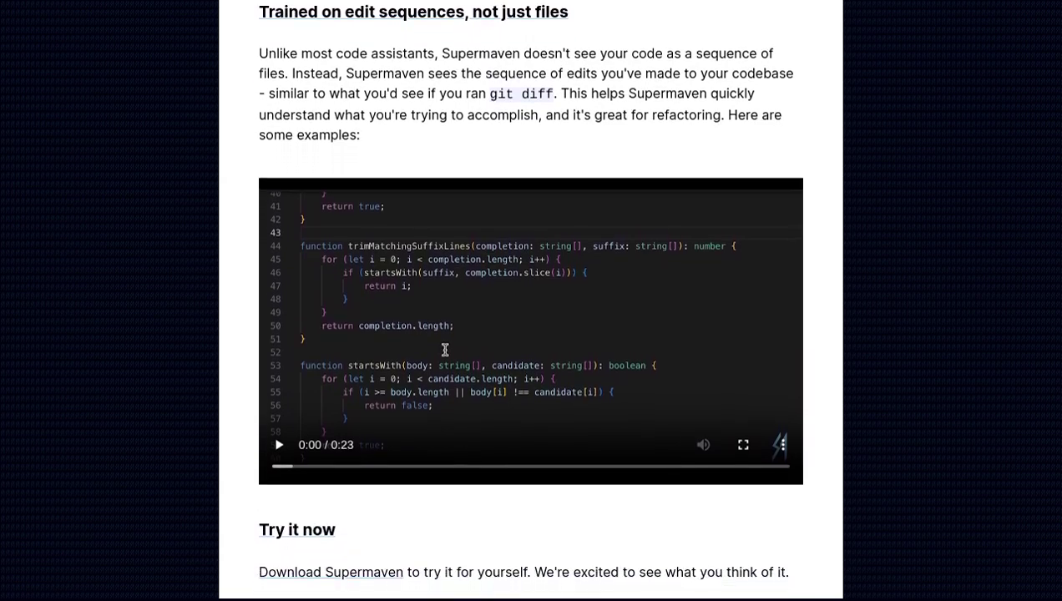
{"action": "scroll", "scroll_direction": "down", "scroll_amount": 3}
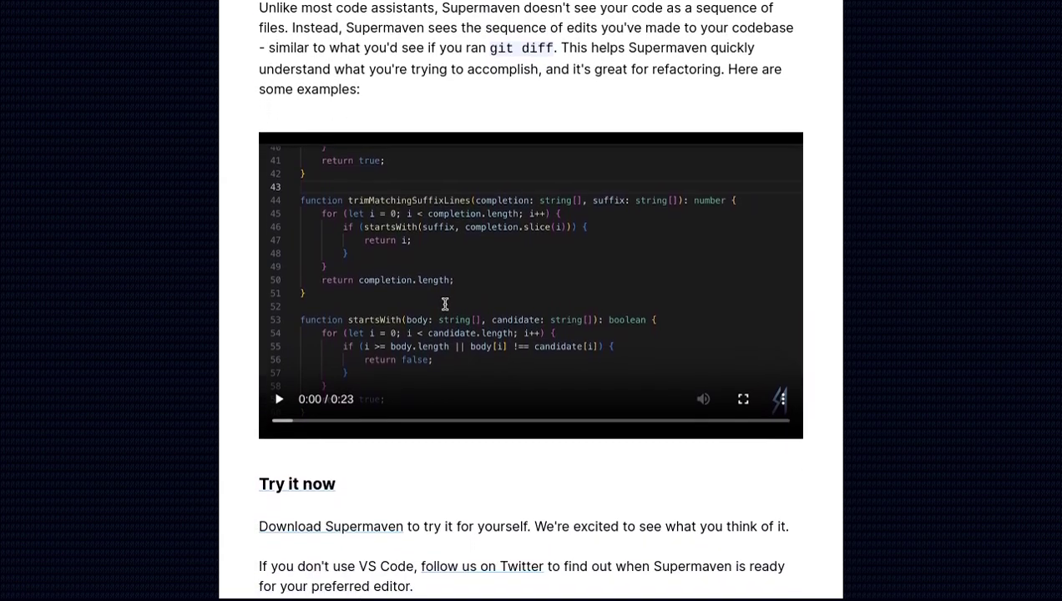
{"action": "scroll", "scroll_direction": "down", "scroll_amount": 3}
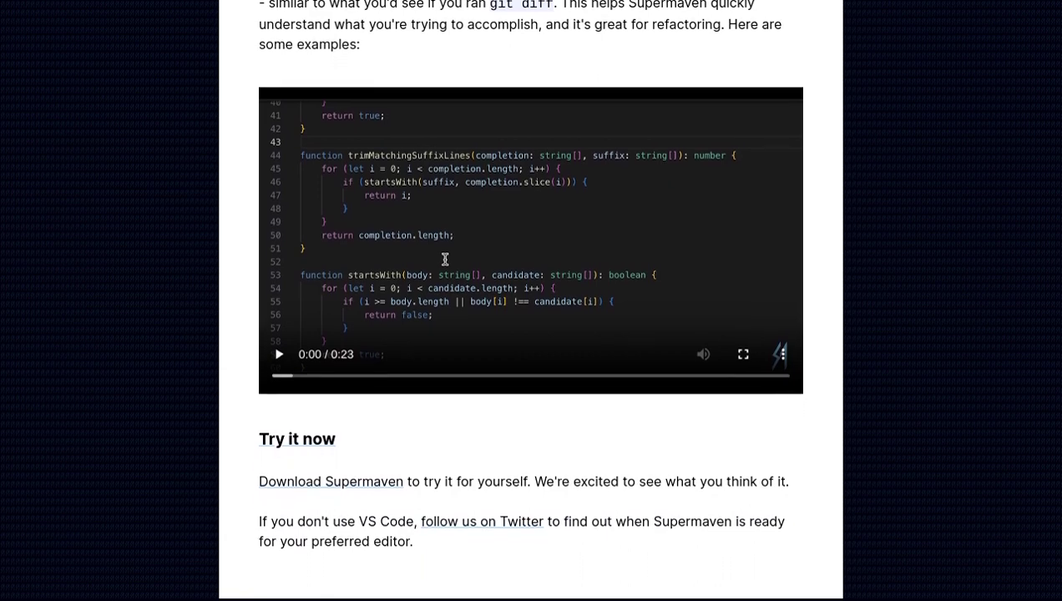
{"action": "scroll", "scroll_direction": "down", "scroll_amount": 3}
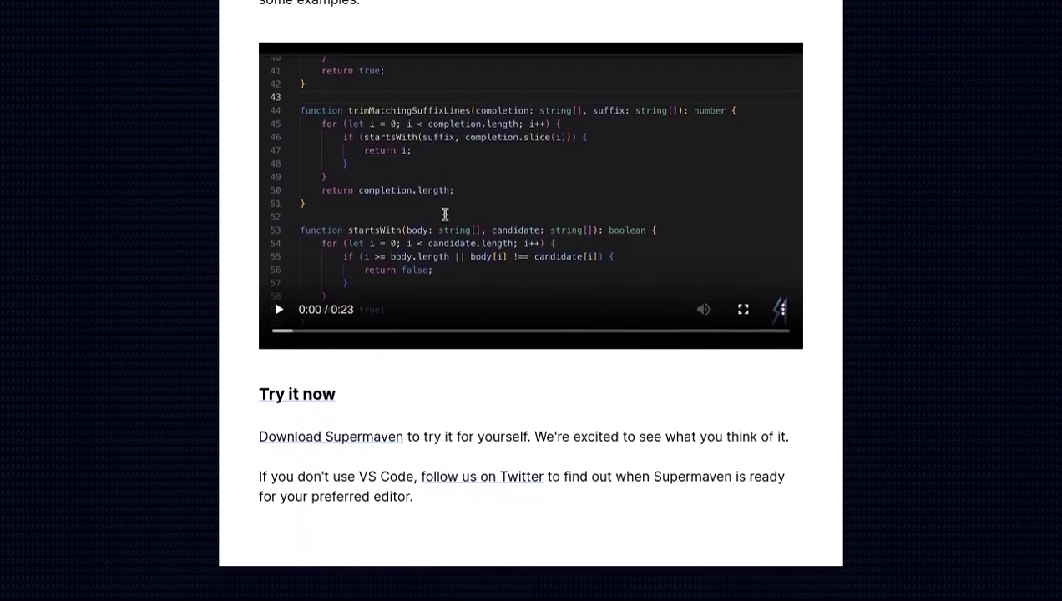